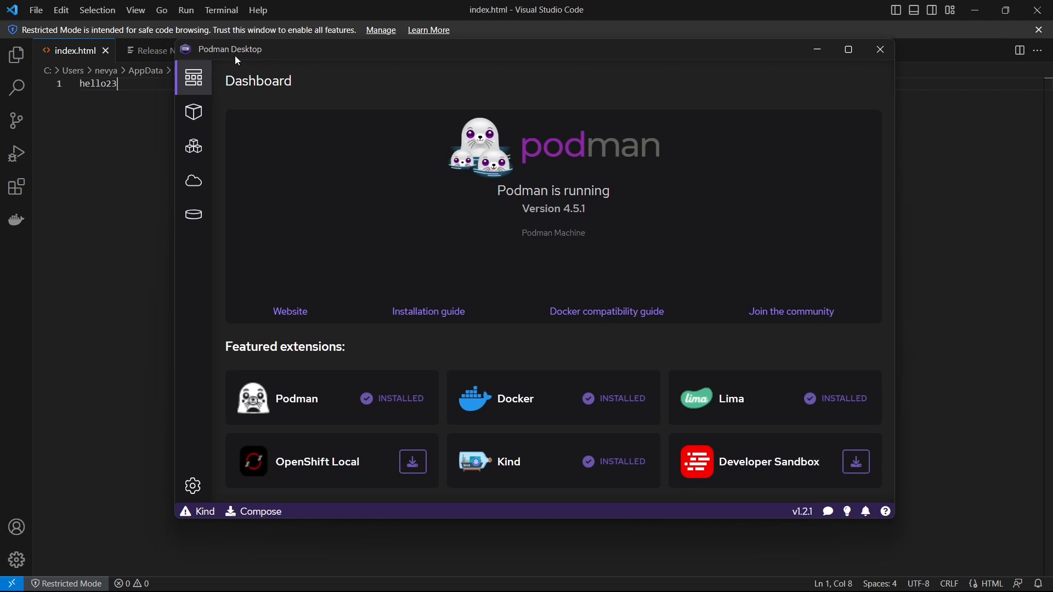
mouse_move(339, 94)
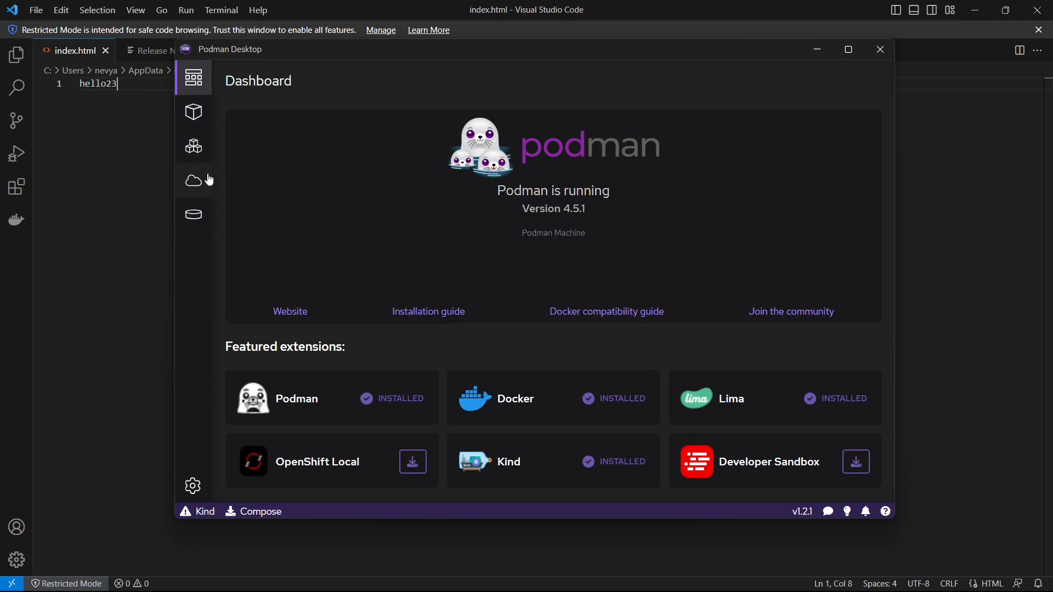
Step: Glance at Containers and the dashboard, then highlight WSL in the prerequisites of podman-for-windows.md
click(193, 112)
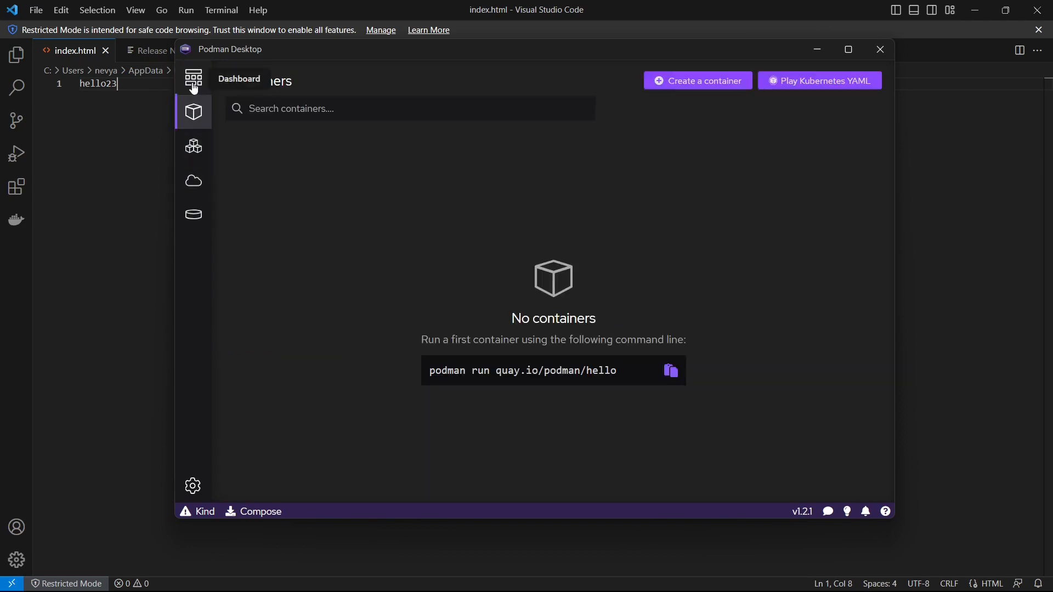
click(193, 77)
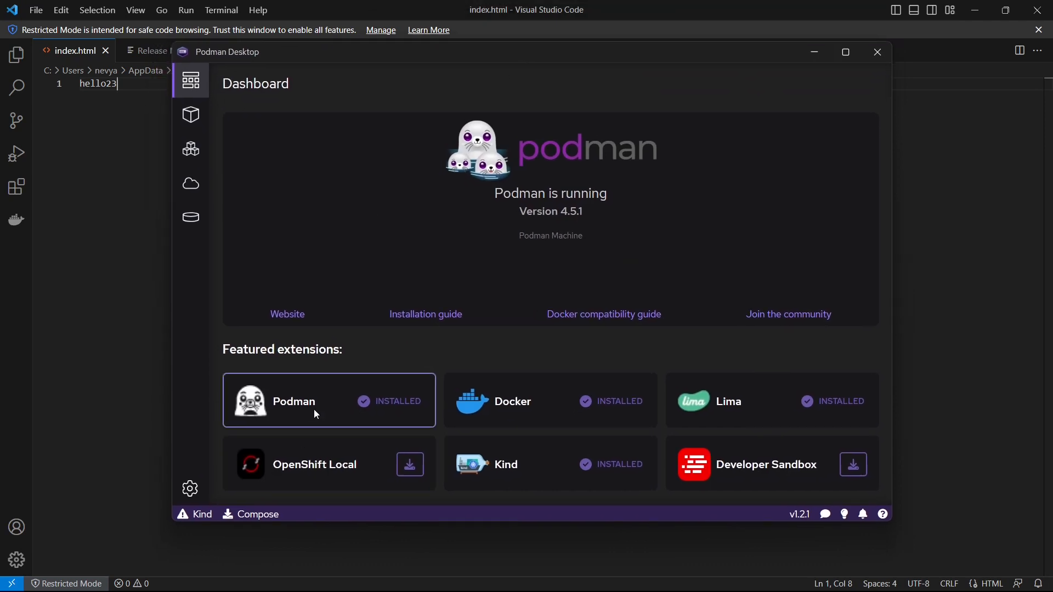
mouse_move(316, 414)
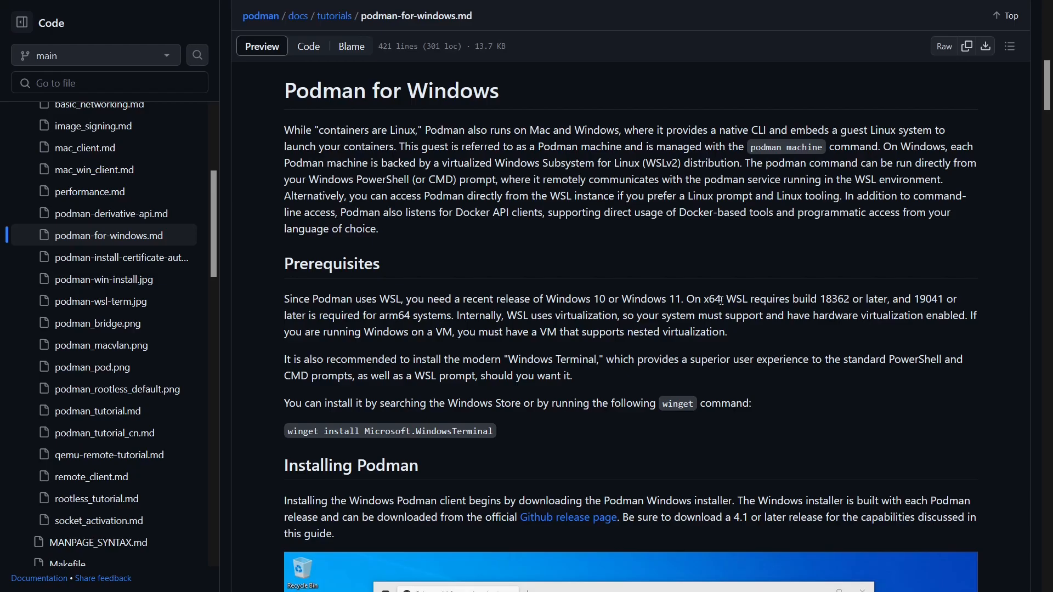
double_click(736, 299)
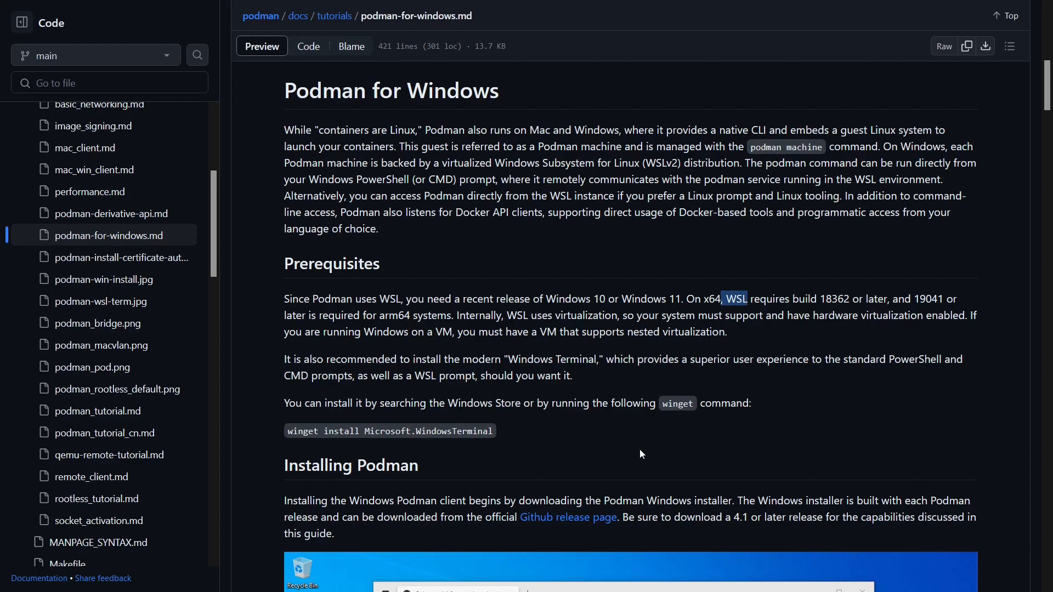
mouse_move(634, 393)
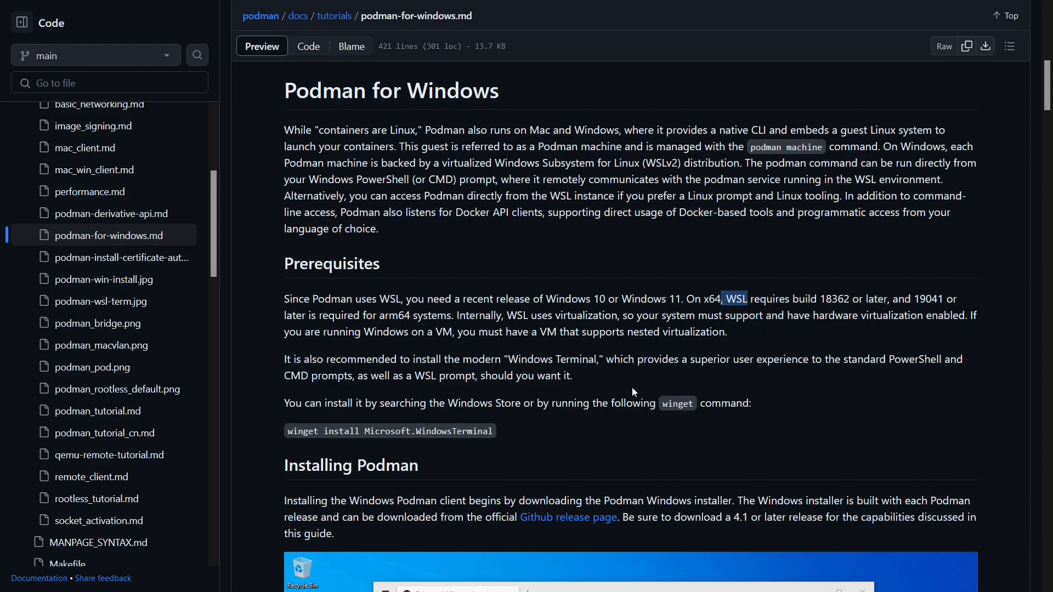
Step: Follow the GitHub release page link and scroll to the v4.6.0 assets list
scroll(down, 3)
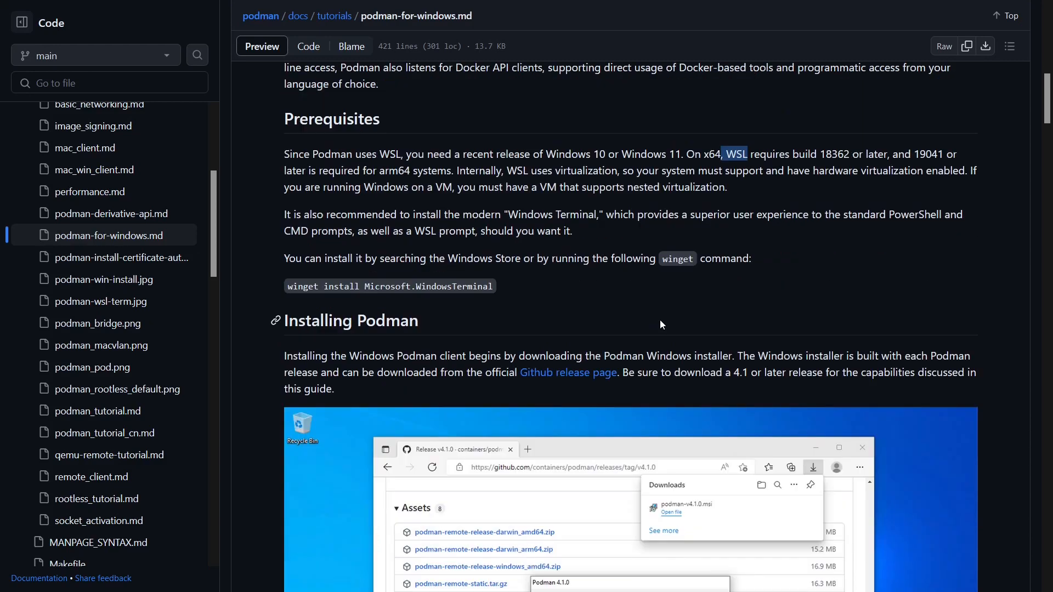
click(568, 373)
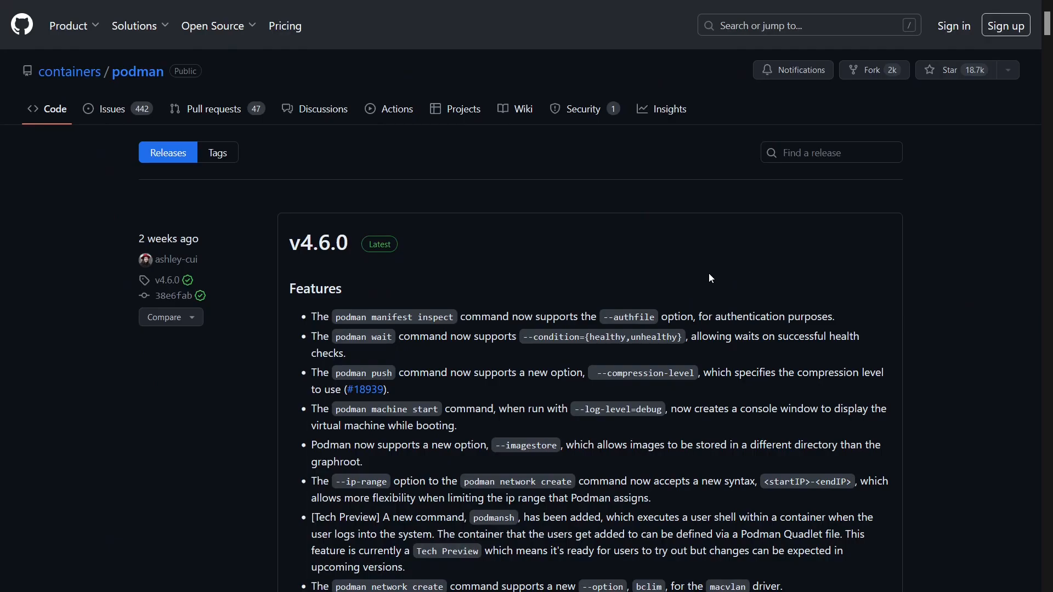
mouse_move(439, 272)
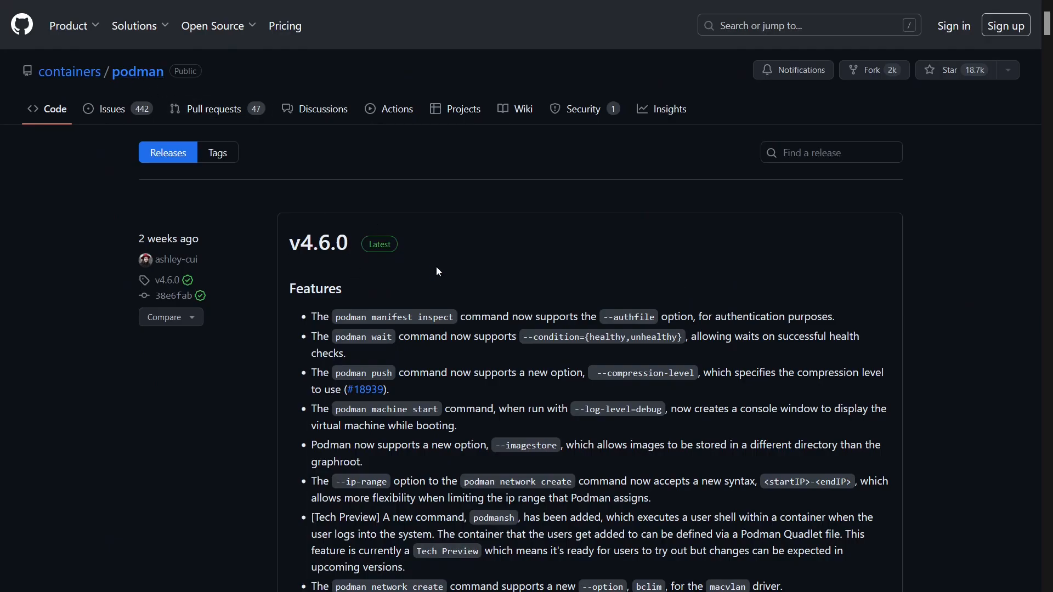
scroll(down, 3)
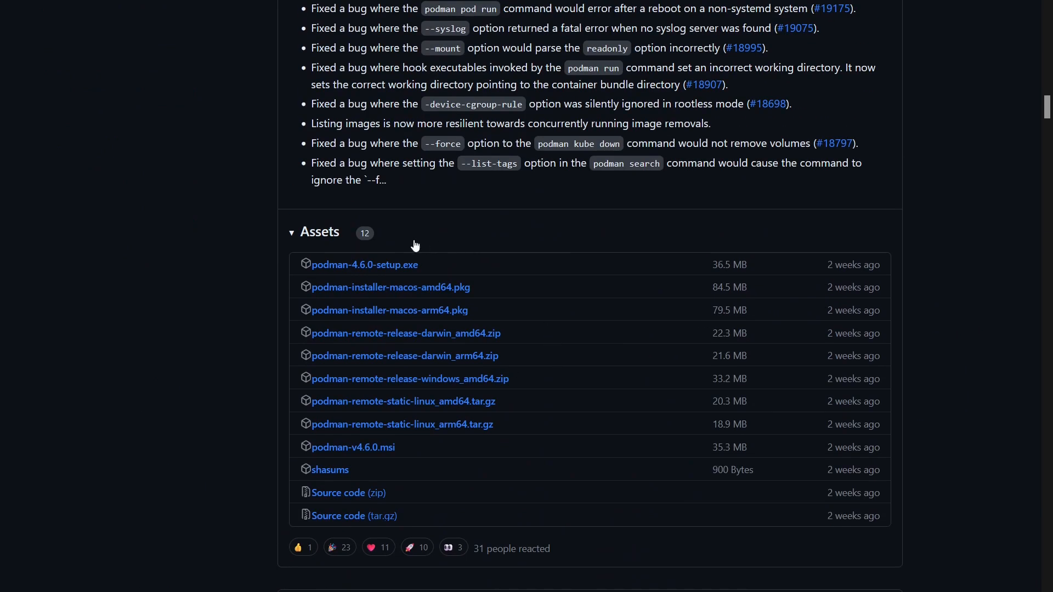
mouse_move(347, 277)
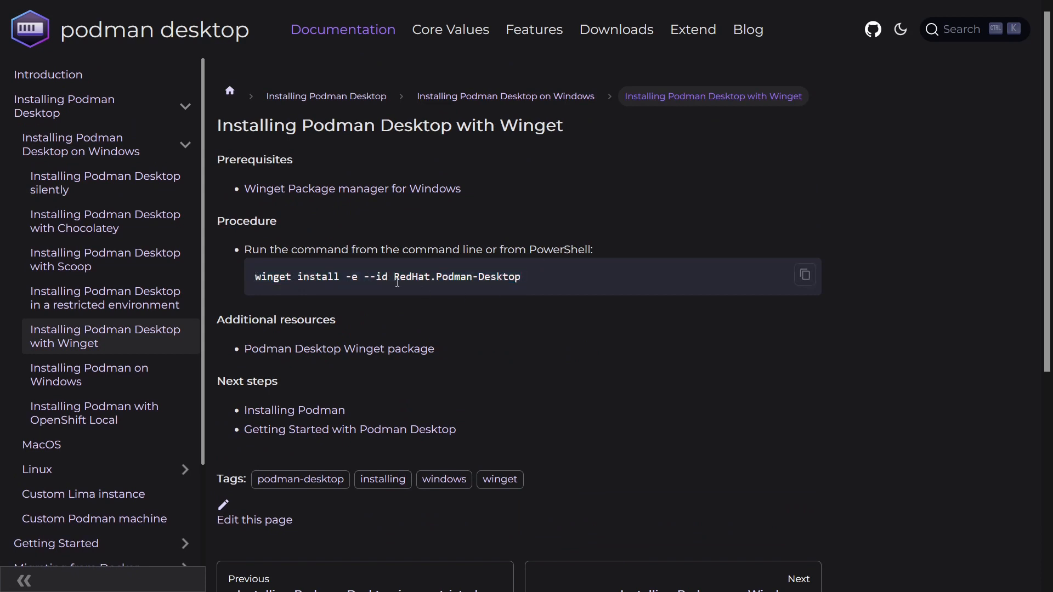
mouse_move(610, 287)
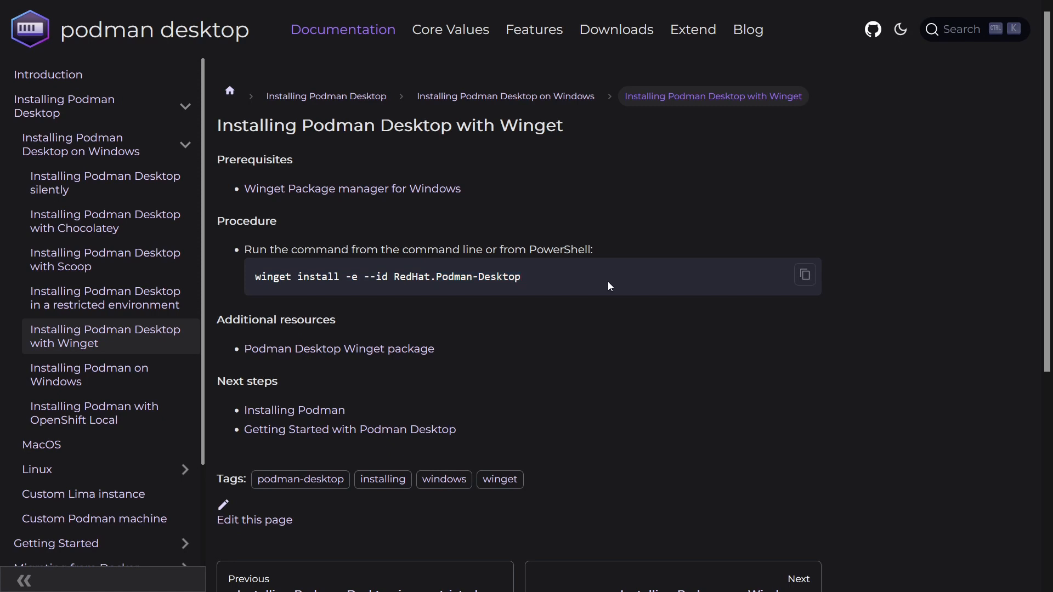
mouse_move(623, 318)
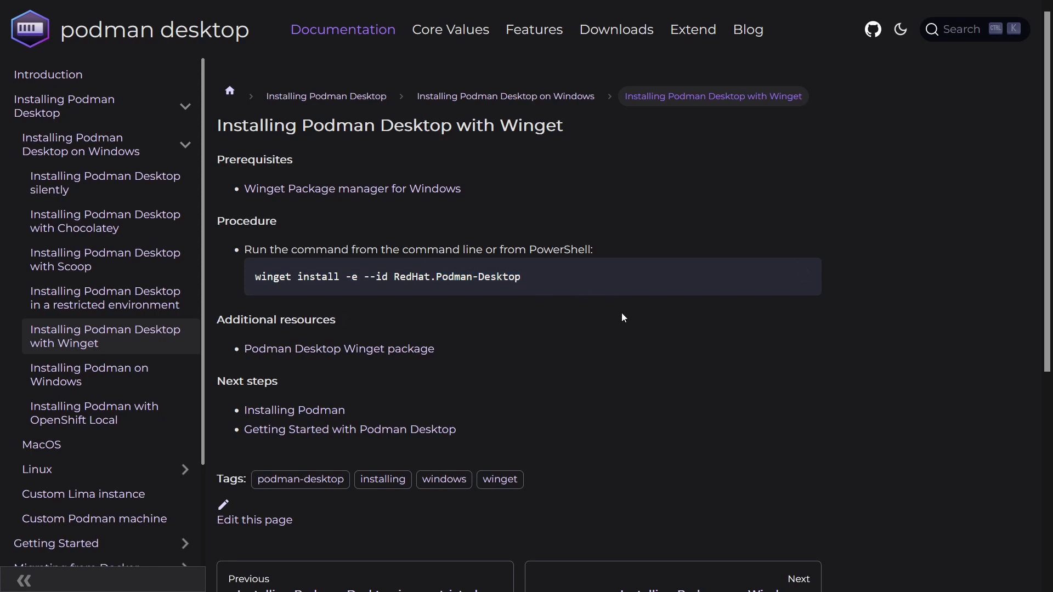
mouse_move(691, 263)
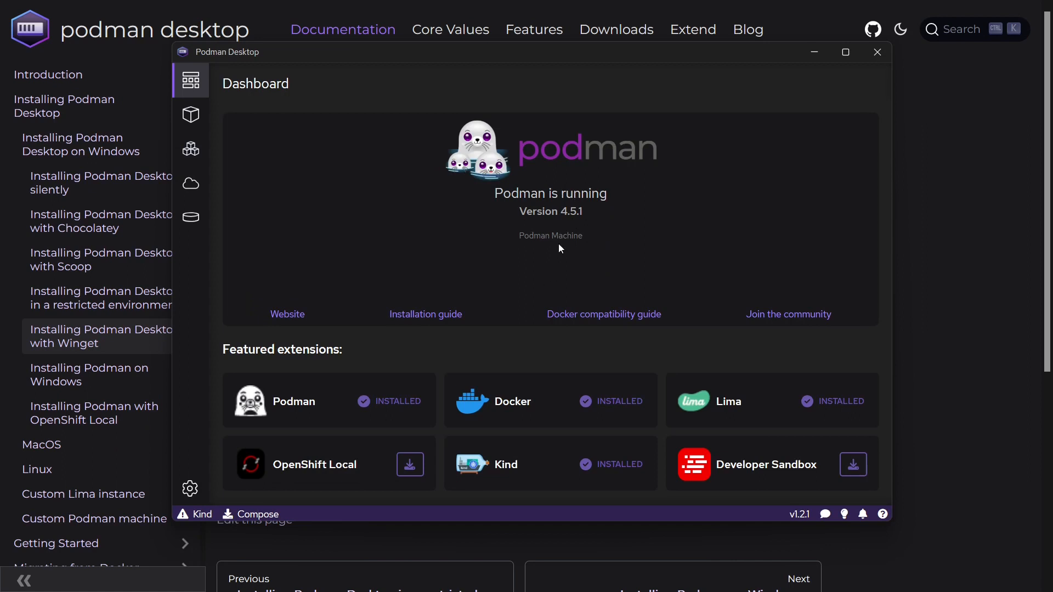
mouse_move(564, 200)
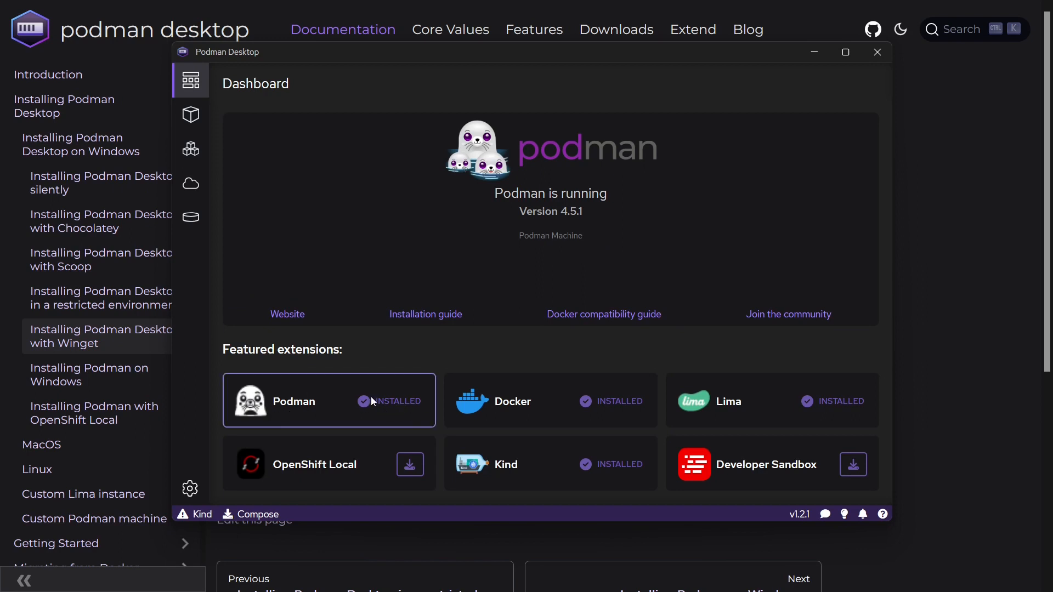
mouse_move(845, 514)
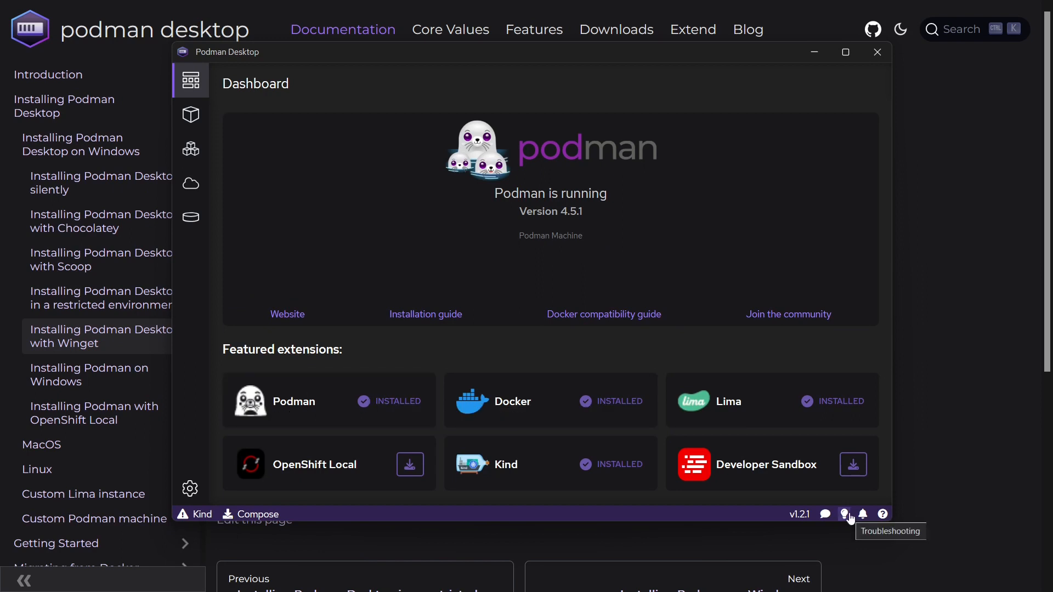
Step: Show the Troubleshooting page with the running Podman Machine connection, logs and stores
click(845, 514)
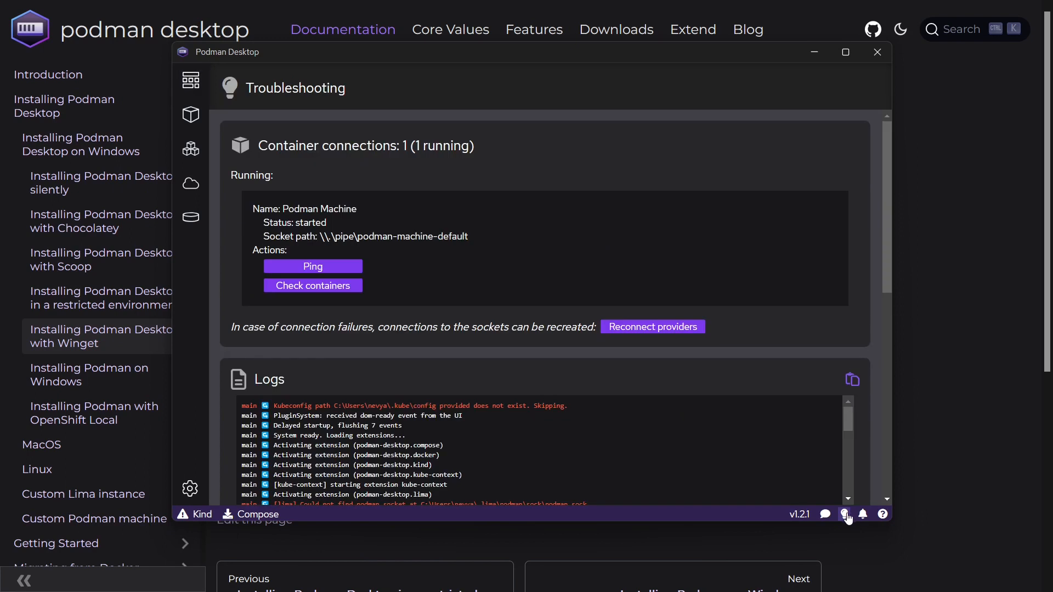
click(313, 285)
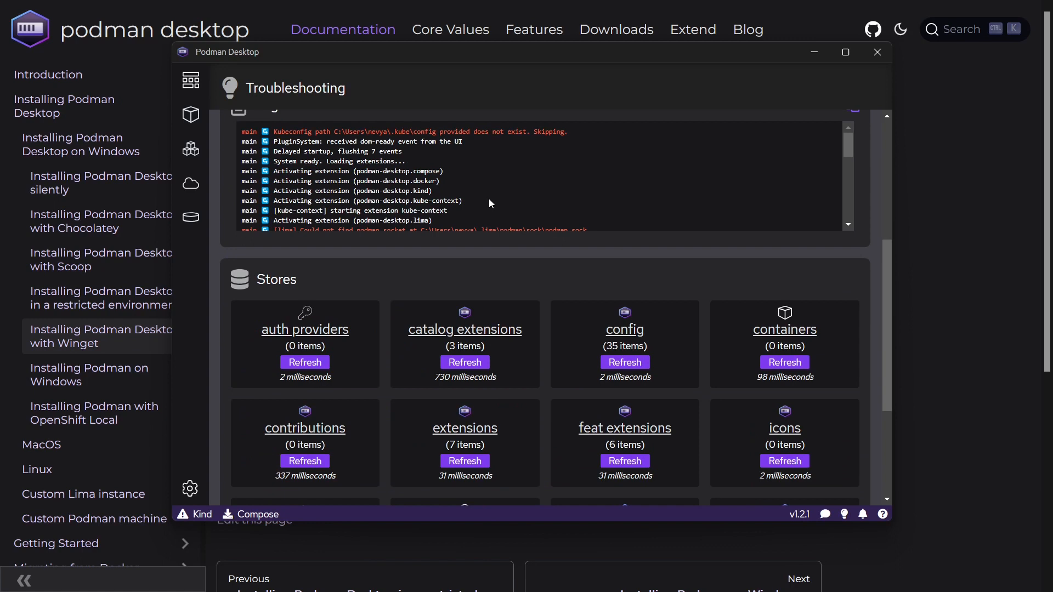
Step: From Containers, create a container from a Containerfile and choose dockerfile.txt as its path
click(191, 80)
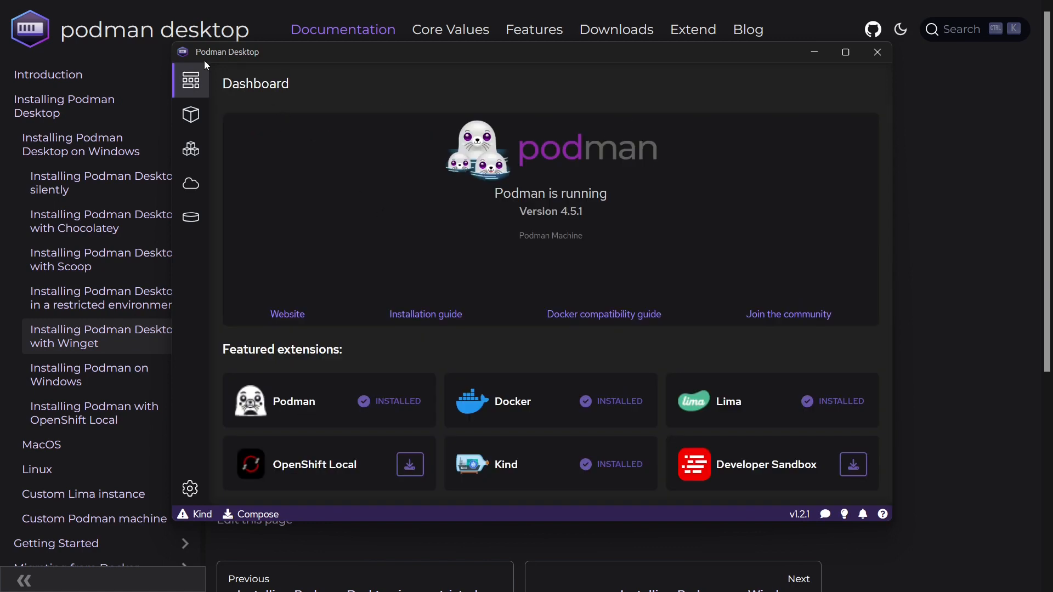
mouse_move(190, 116)
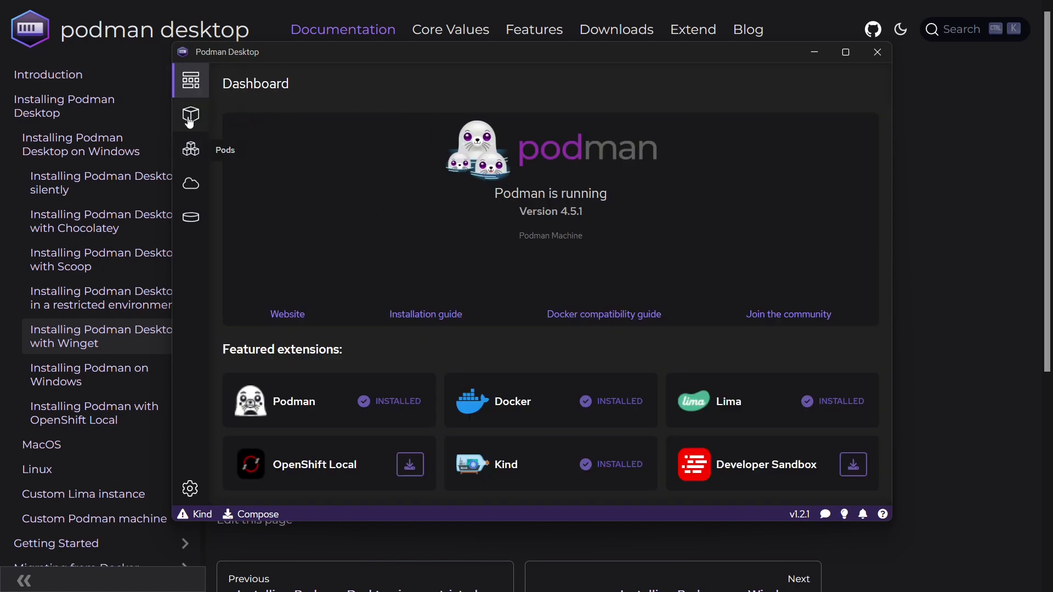
click(191, 115)
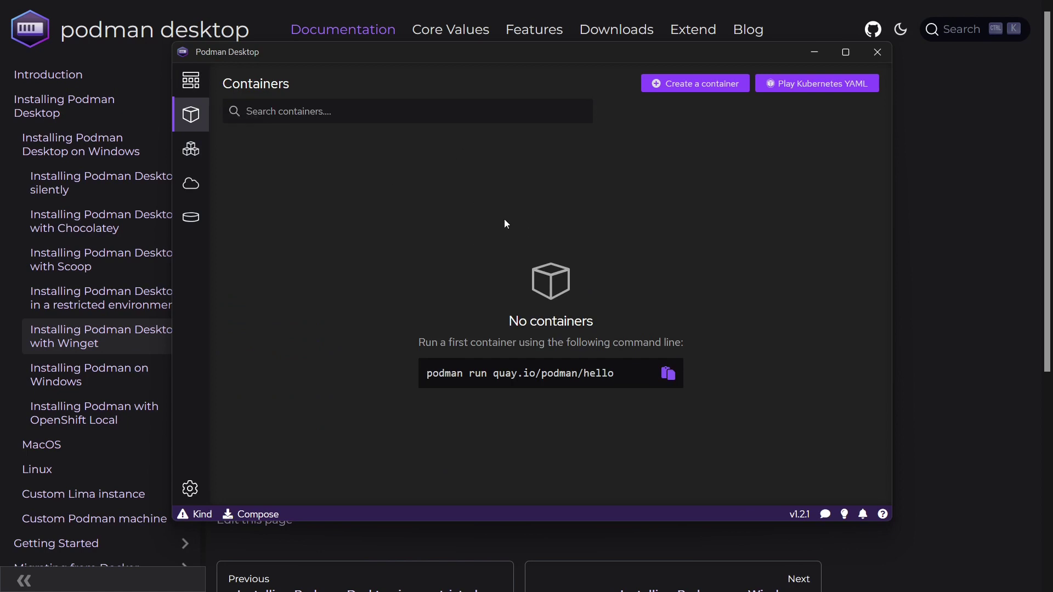
mouse_move(693, 93)
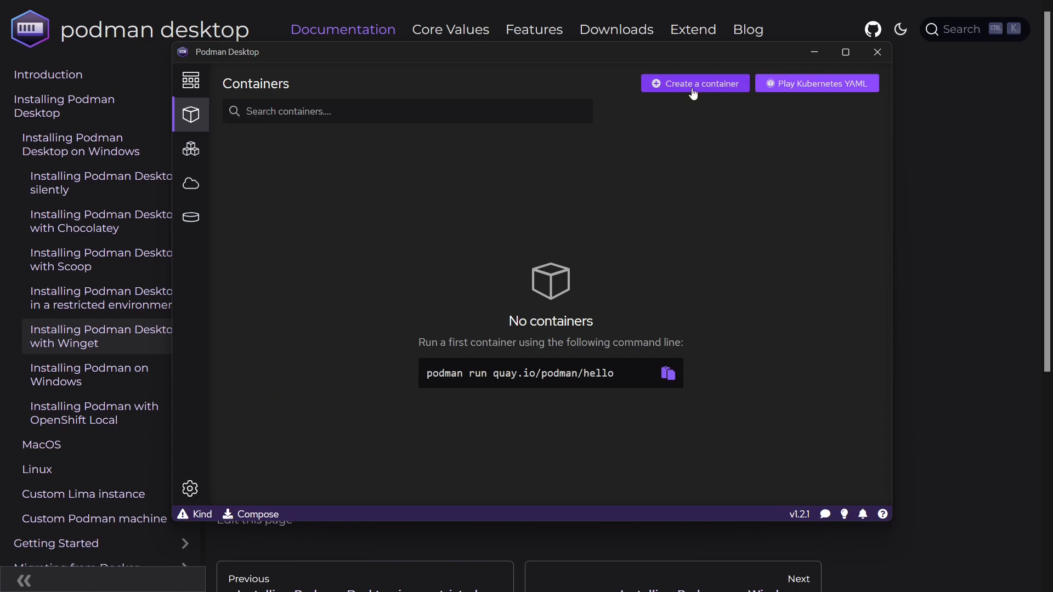
click(695, 84)
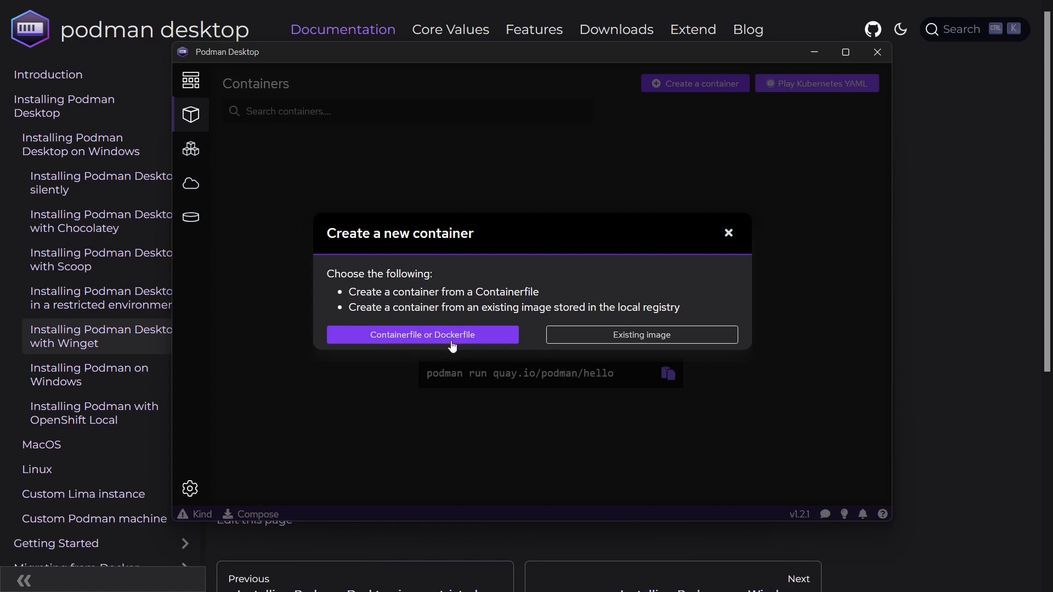
click(422, 334)
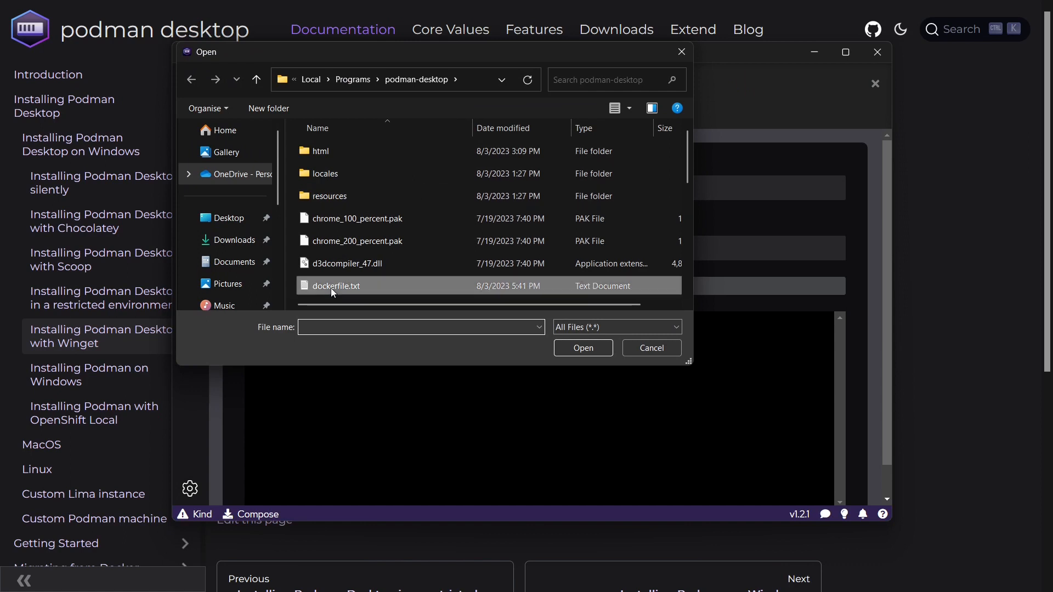
click(583, 348)
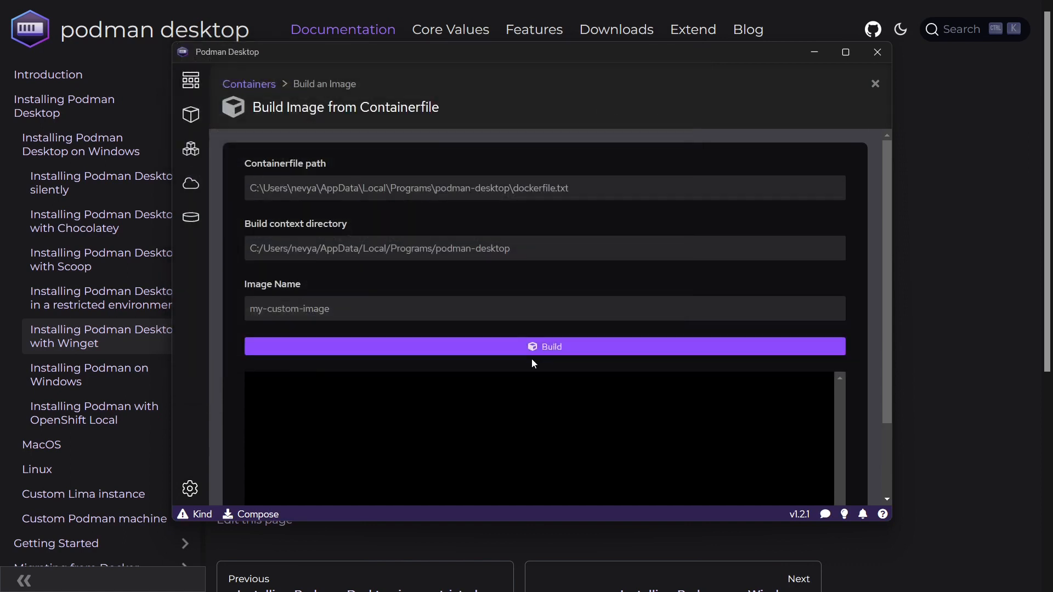
mouse_move(564, 192)
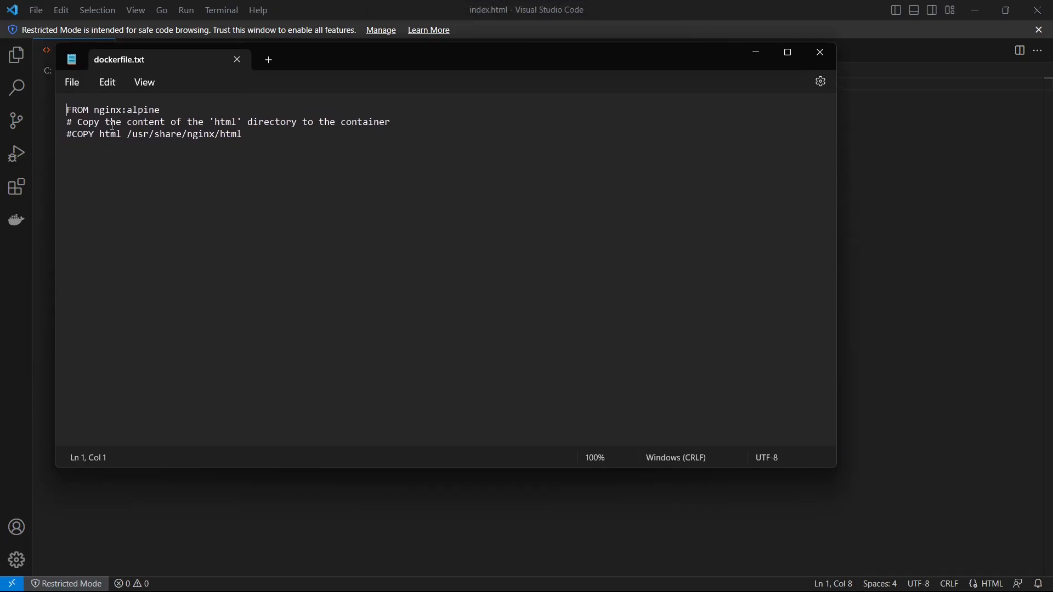
Step: Review dockerfile.txt in Notepad: FROM nginx:alpine and the commented-out COPY html line
double_click(108, 110)
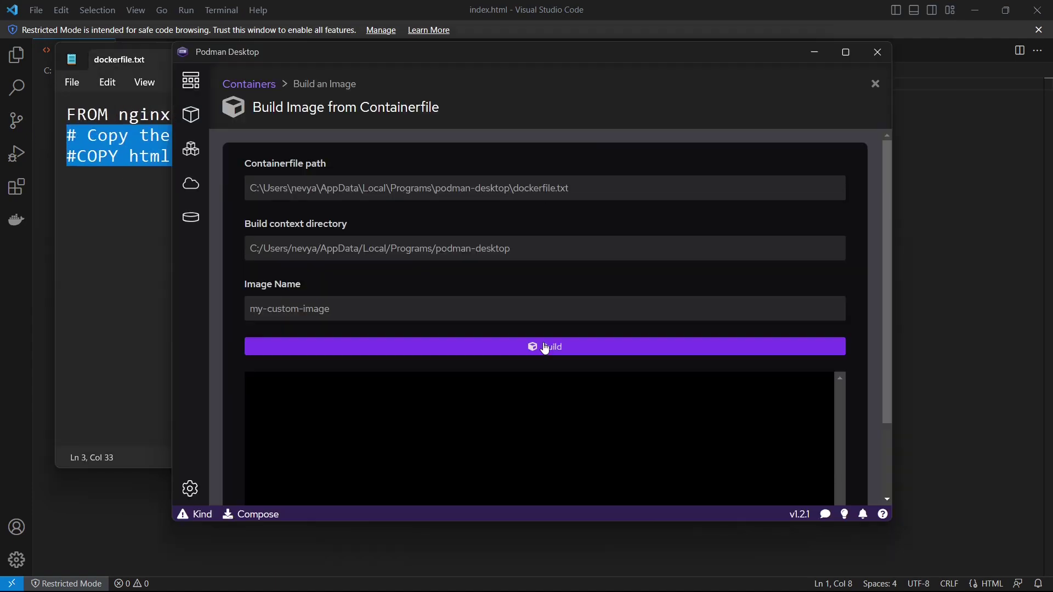
Step: Build my-custom-image and finish with Done so it appears in the Images list
click(545, 346)
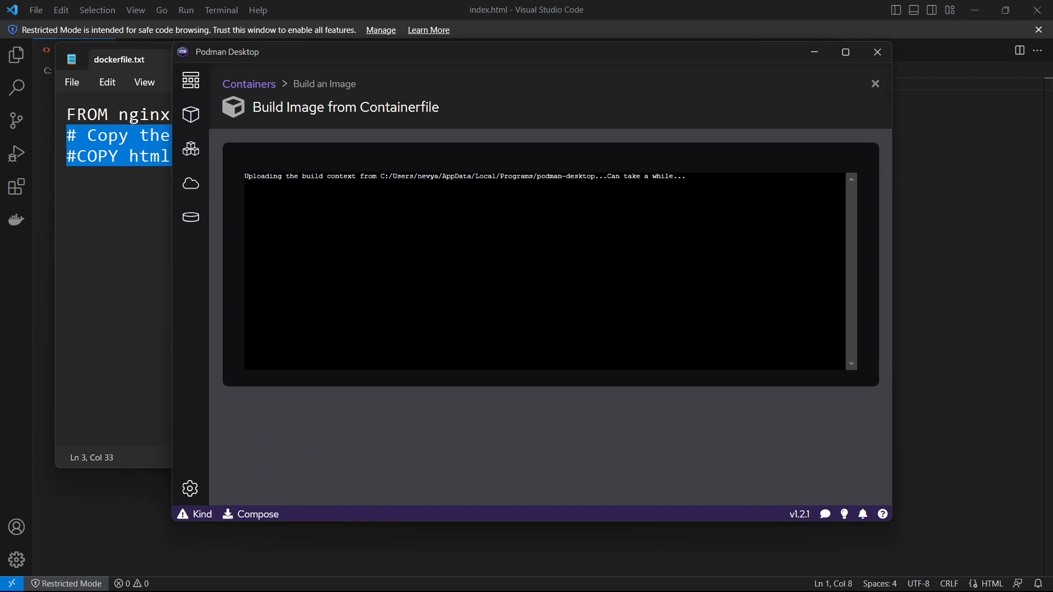
mouse_move(416, 238)
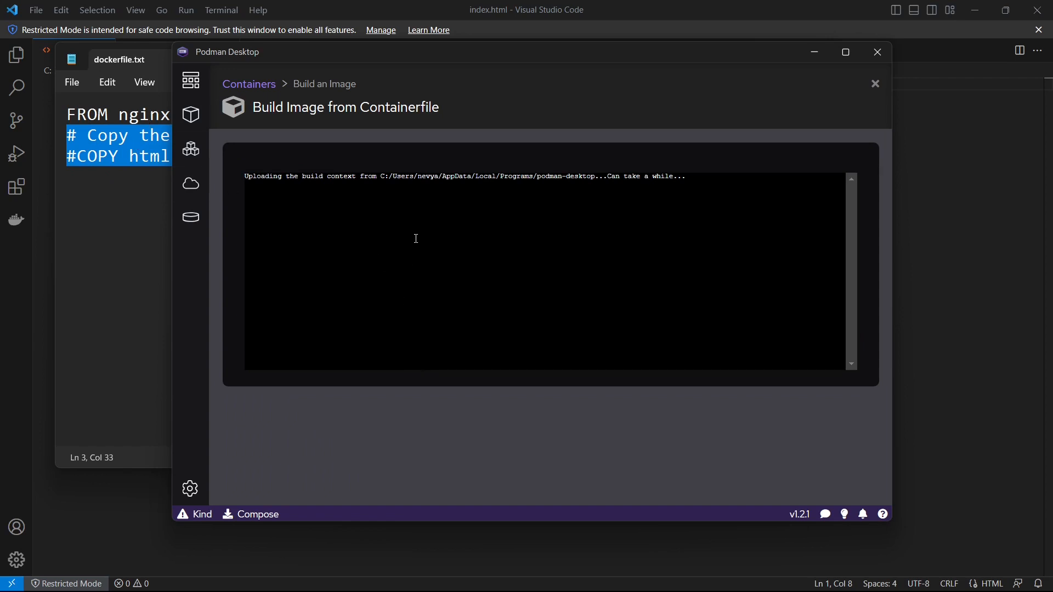
mouse_move(482, 305)
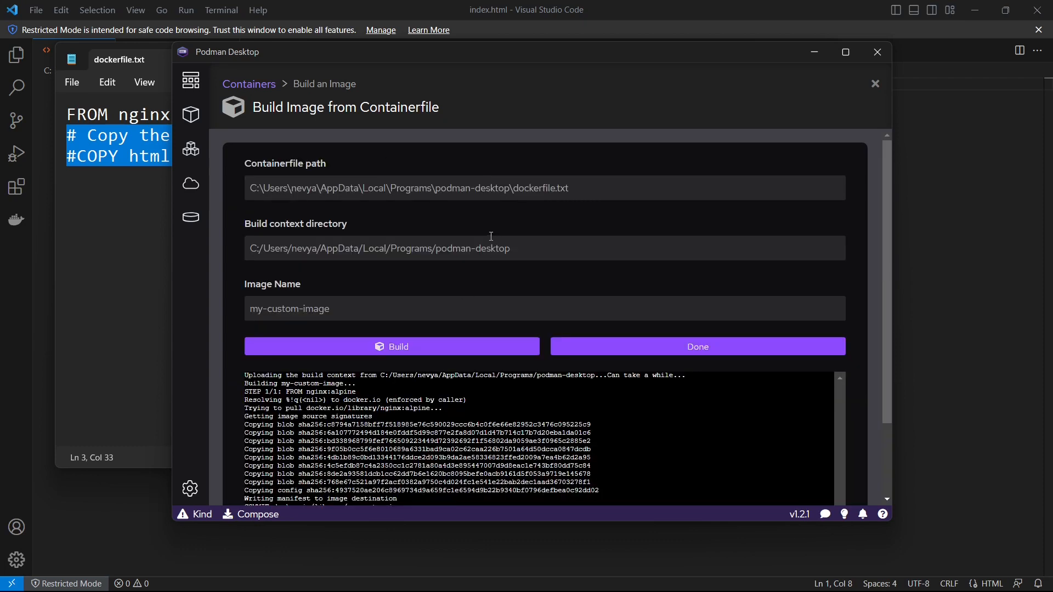
mouse_move(571, 341)
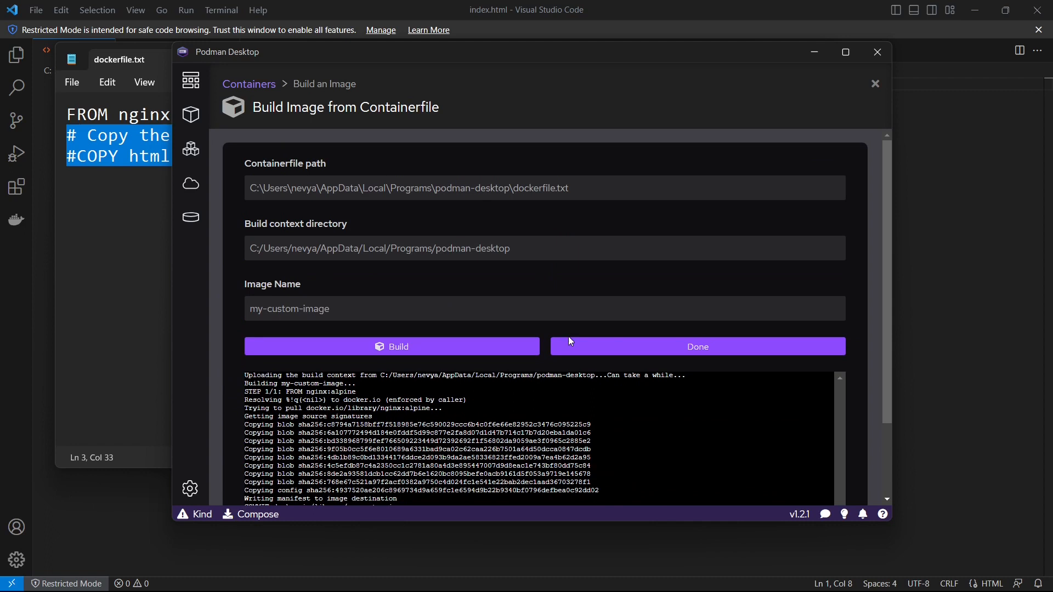
click(698, 347)
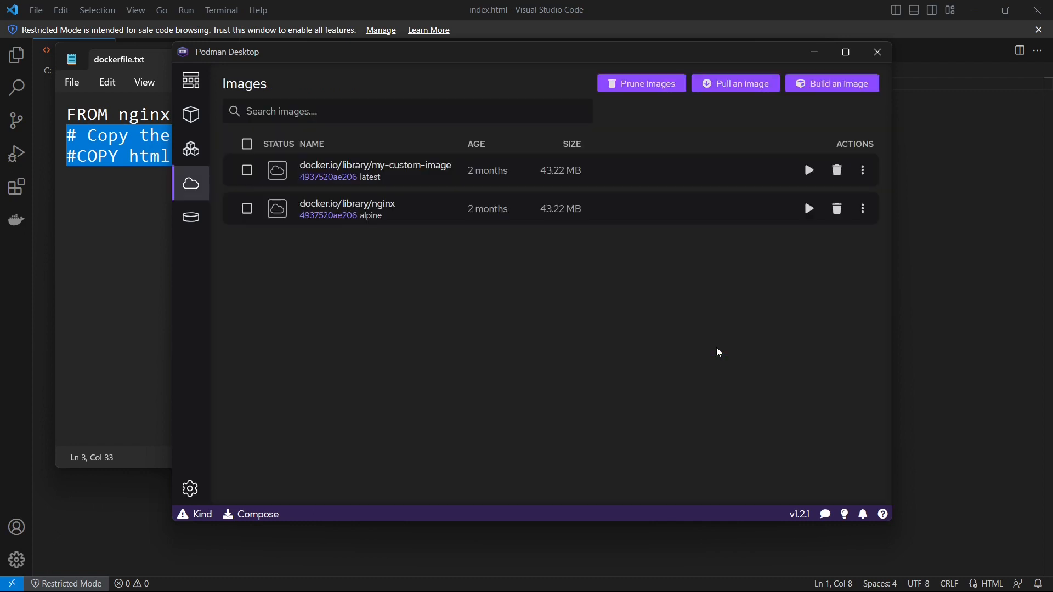
mouse_move(421, 177)
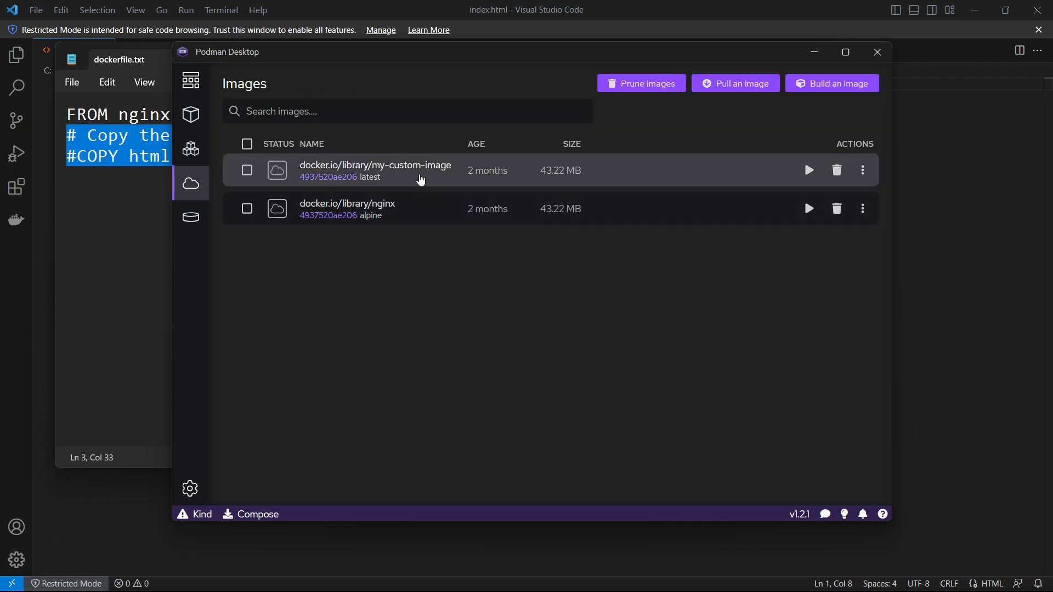
mouse_move(564, 170)
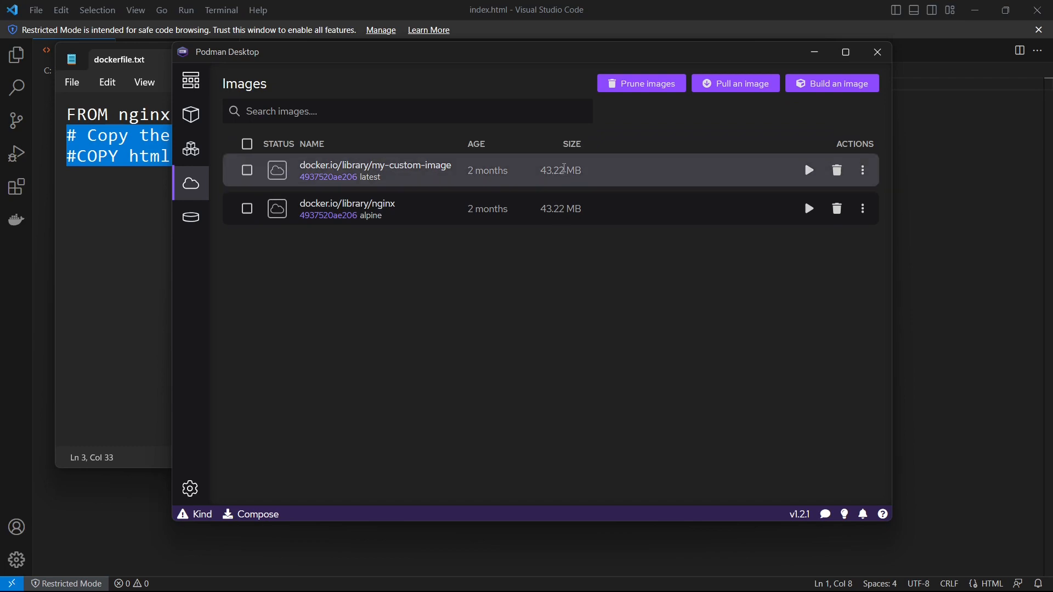
Step: Review my-custom-image's Inspect data and History, then return to its Summary
click(375, 170)
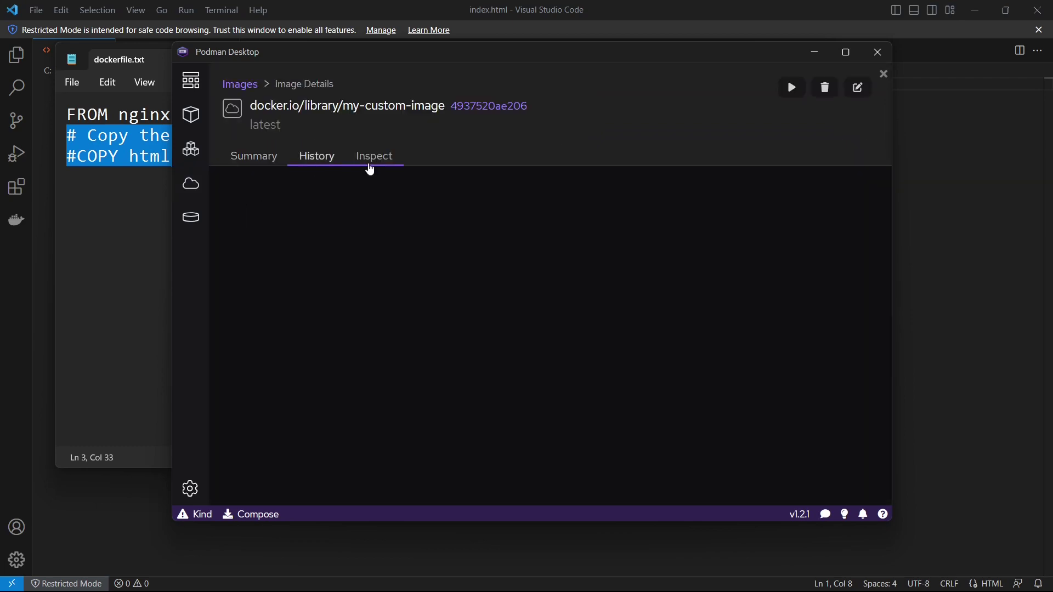
click(374, 155)
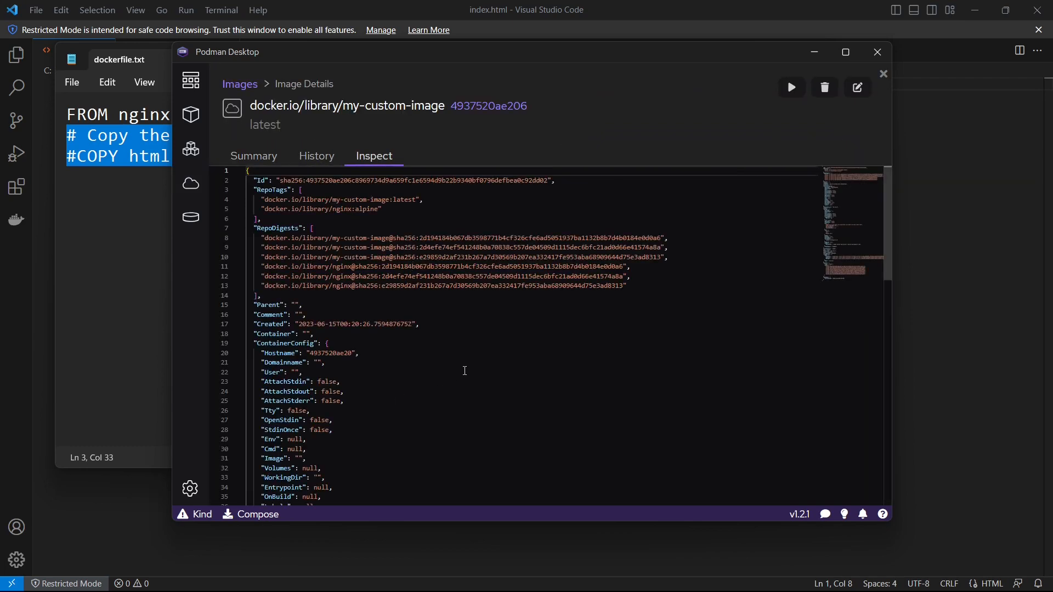
scroll(down, 3)
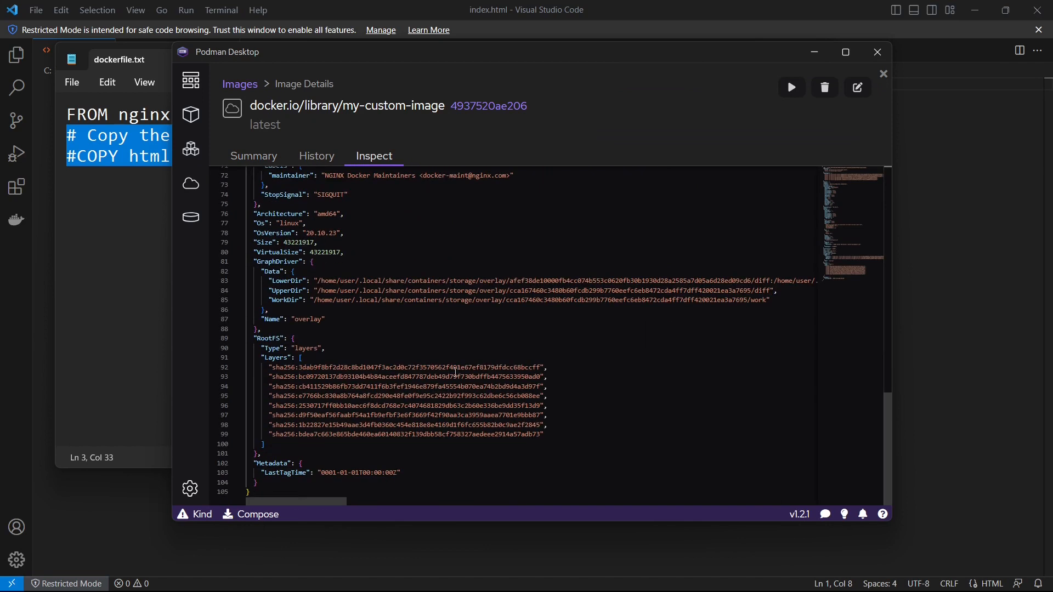
click(317, 156)
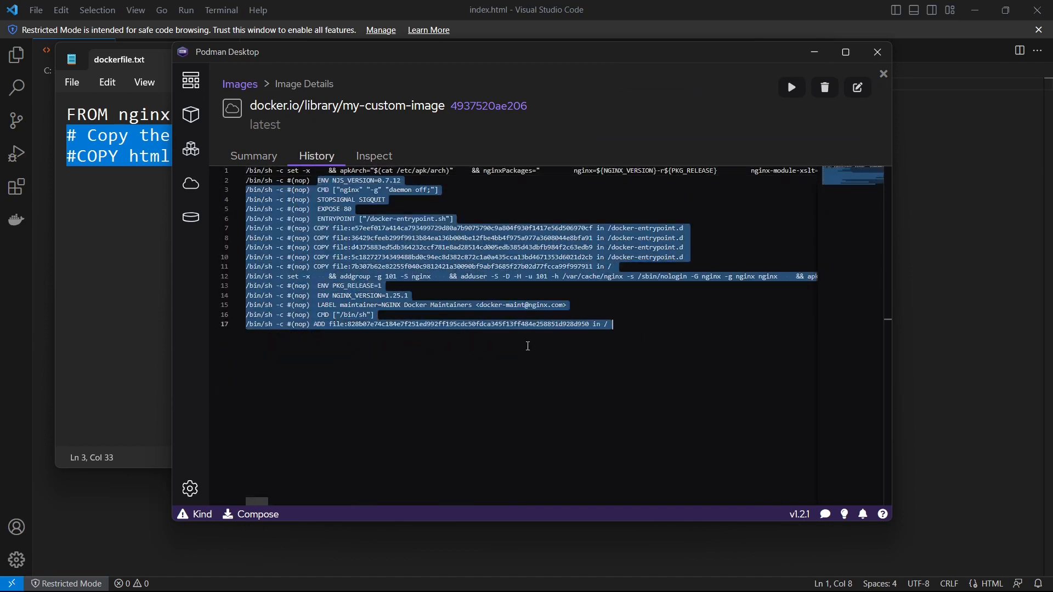
click(253, 156)
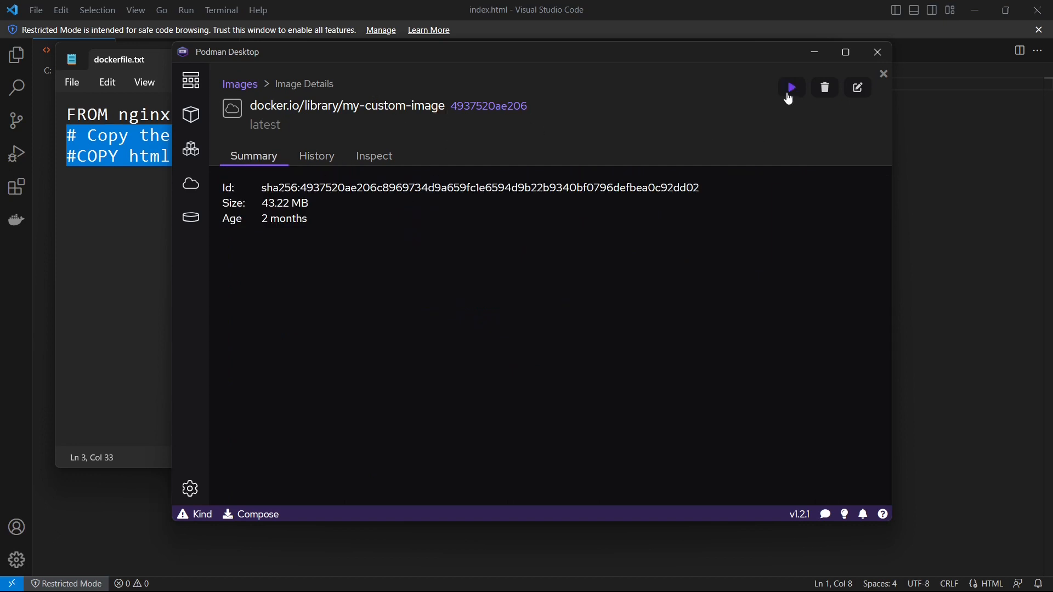
mouse_move(797, 100)
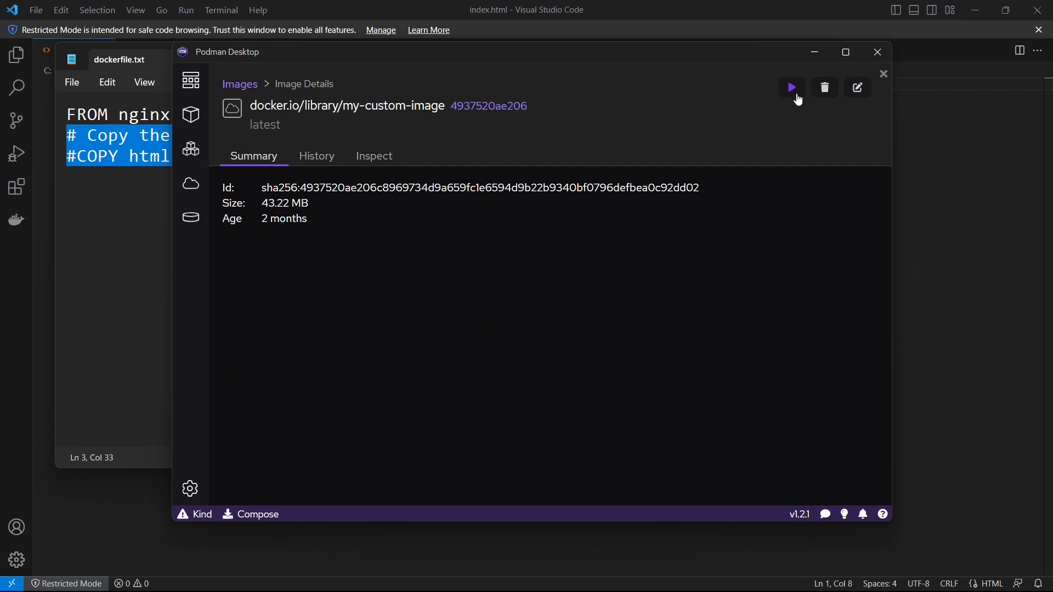
Step: Start running my-custom-image and pick the host html folder as the mount source
click(791, 87)
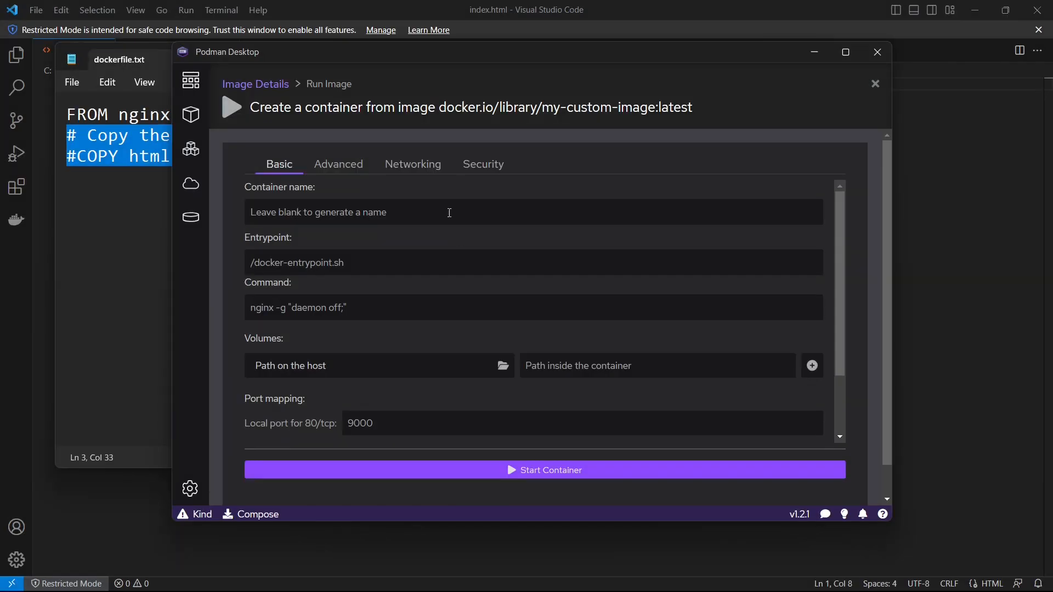
scroll(down, 3)
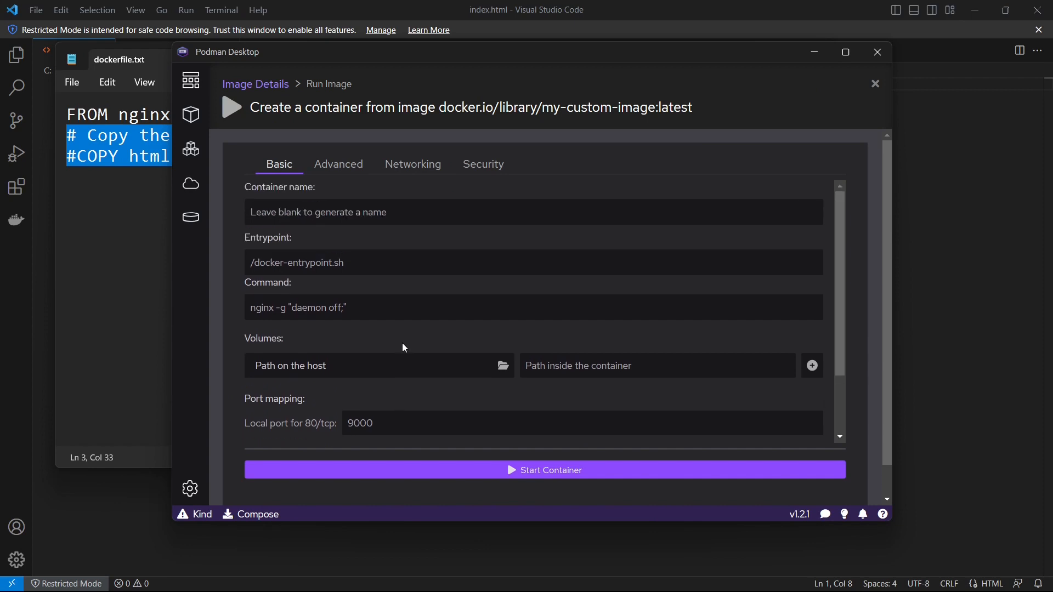
mouse_move(443, 342)
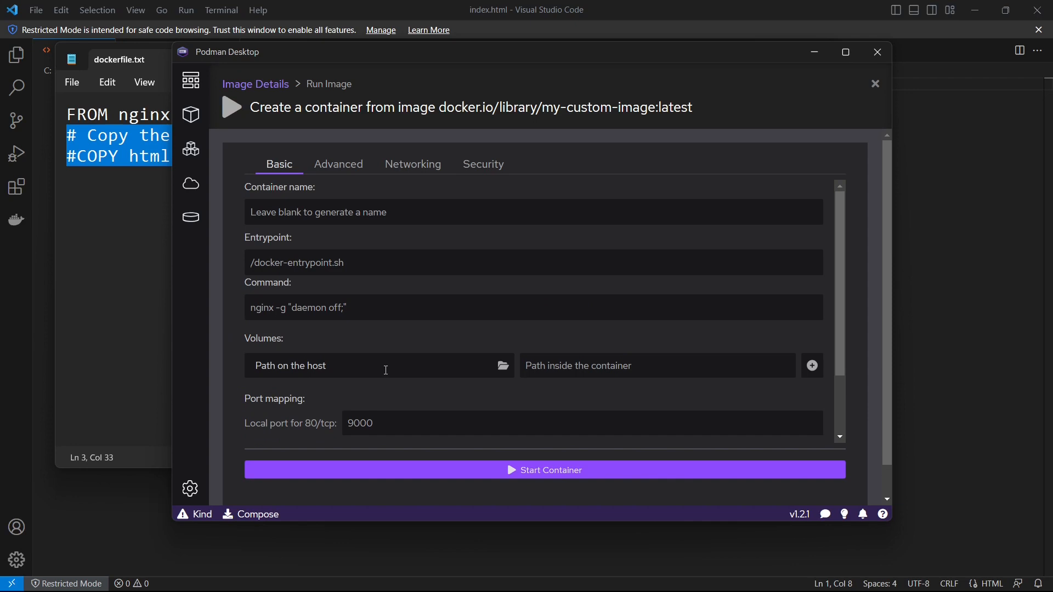
mouse_move(745, 378)
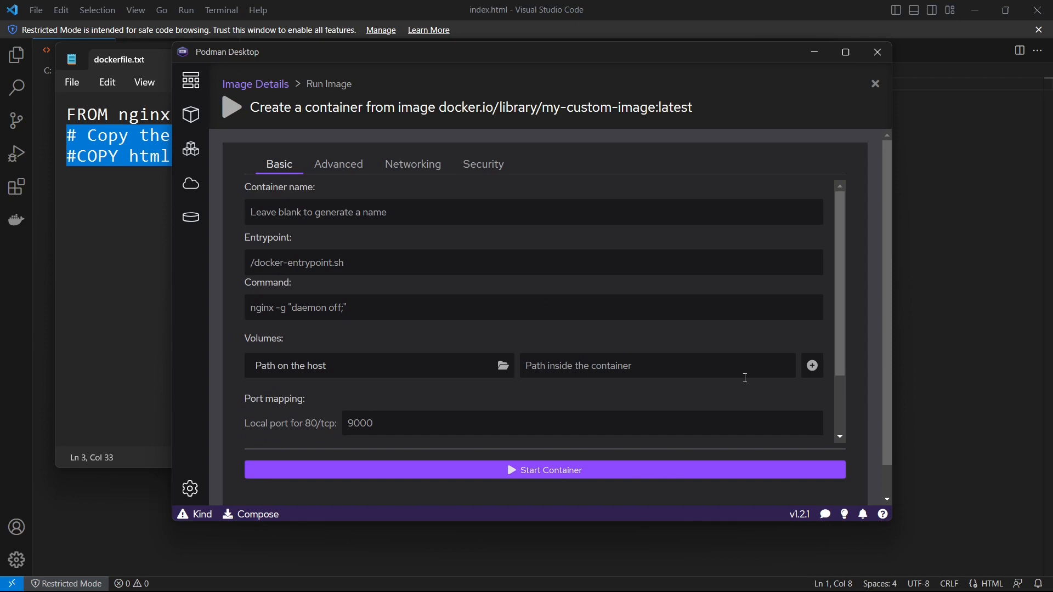
mouse_move(477, 362)
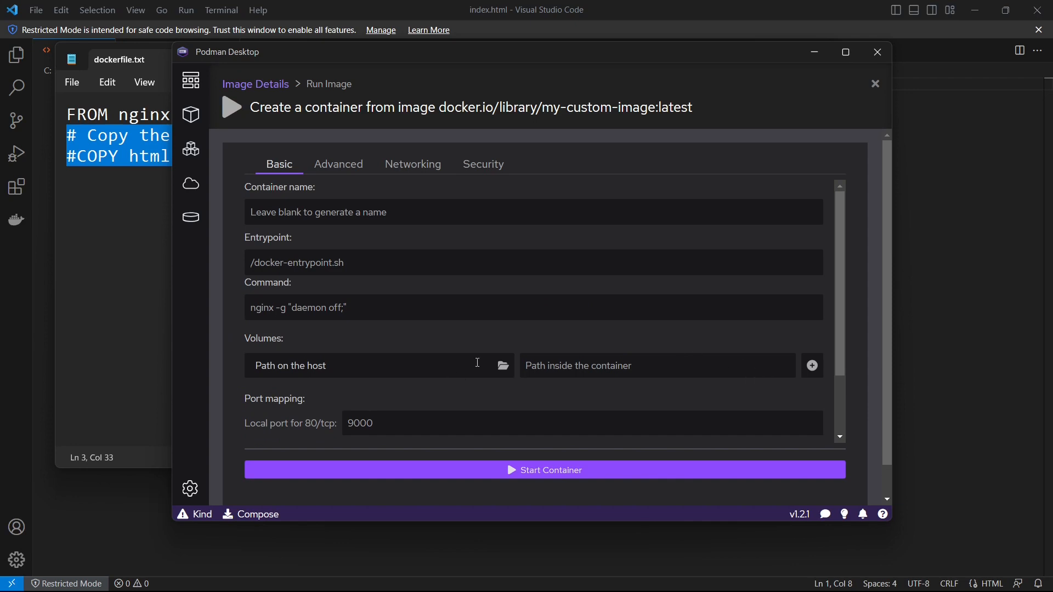
click(503, 366)
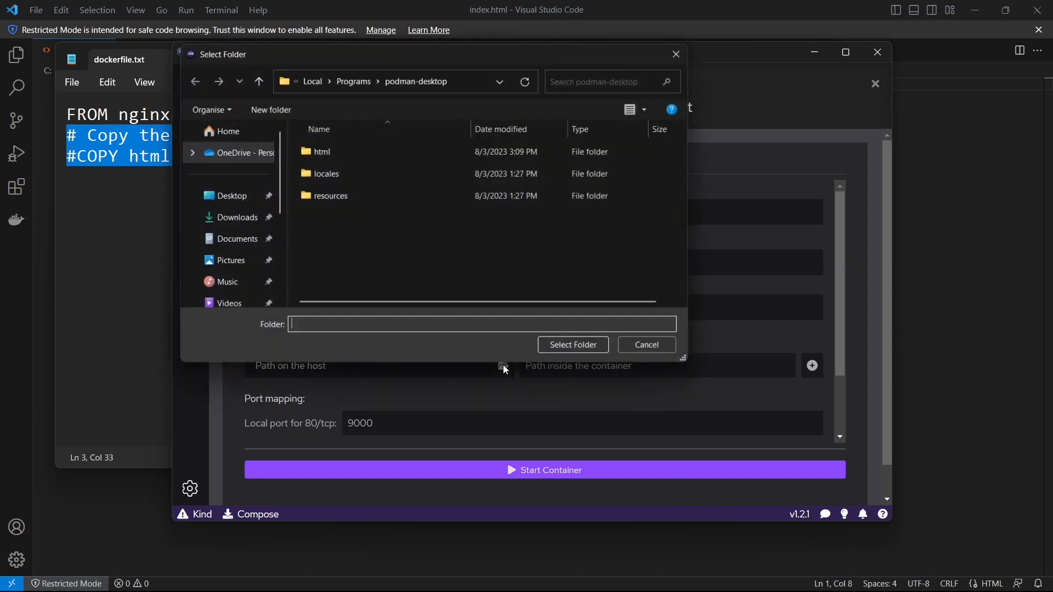
click(320, 151)
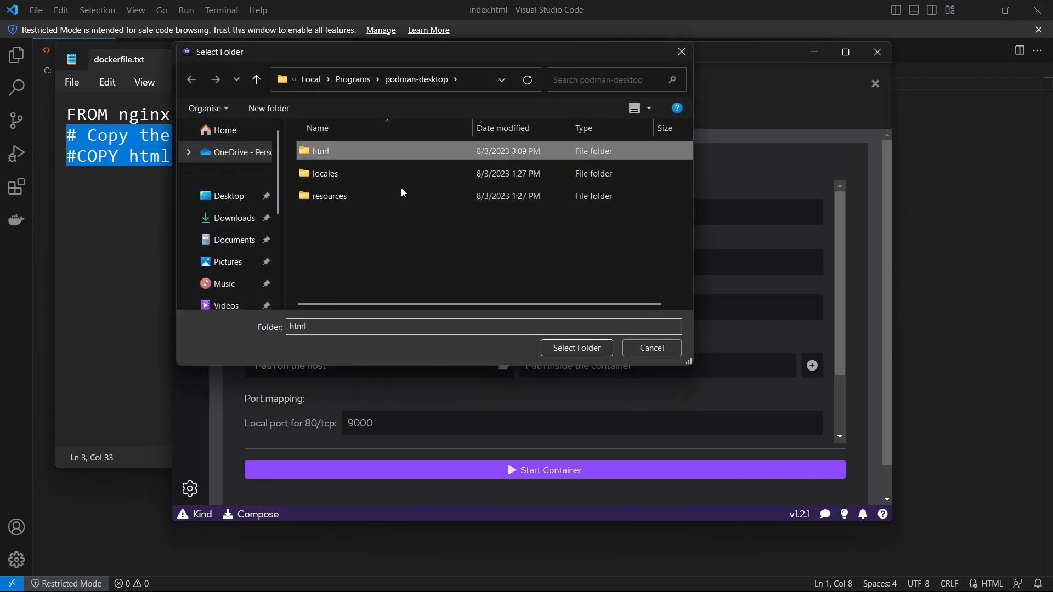
click(576, 348)
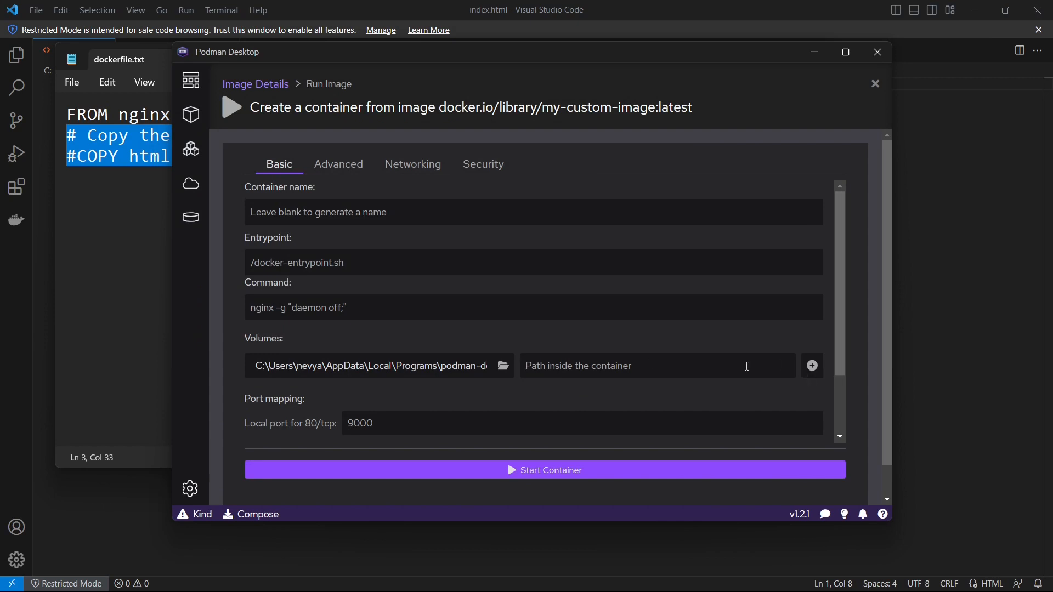
Step: Mount it at /usr/share/nginx/html and keep local port 9000 mapped to 80
text(/usr/share/nginx/html)
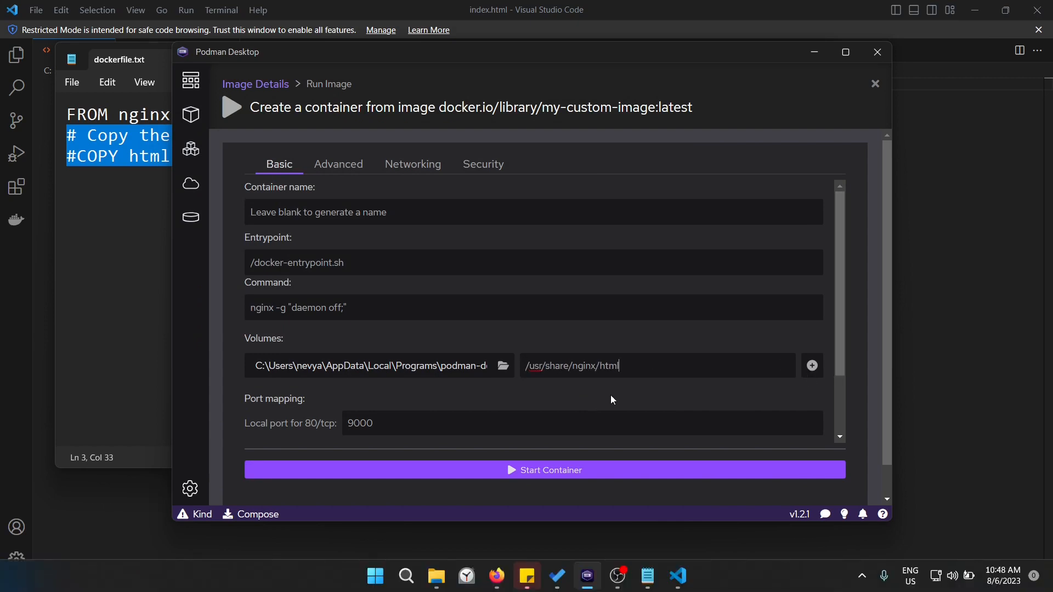
mouse_move(647, 369)
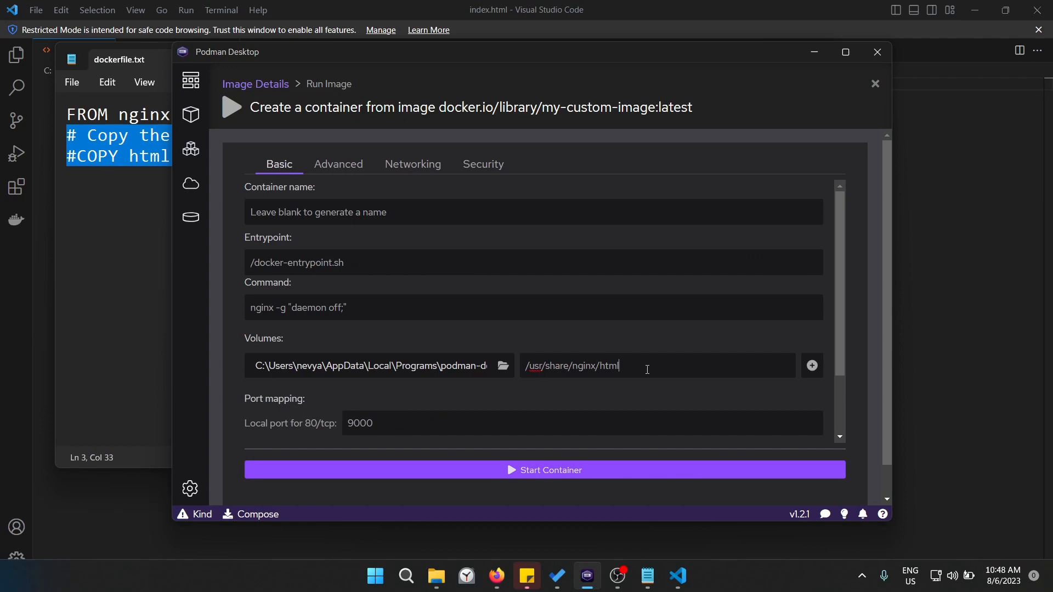
scroll(down, 3)
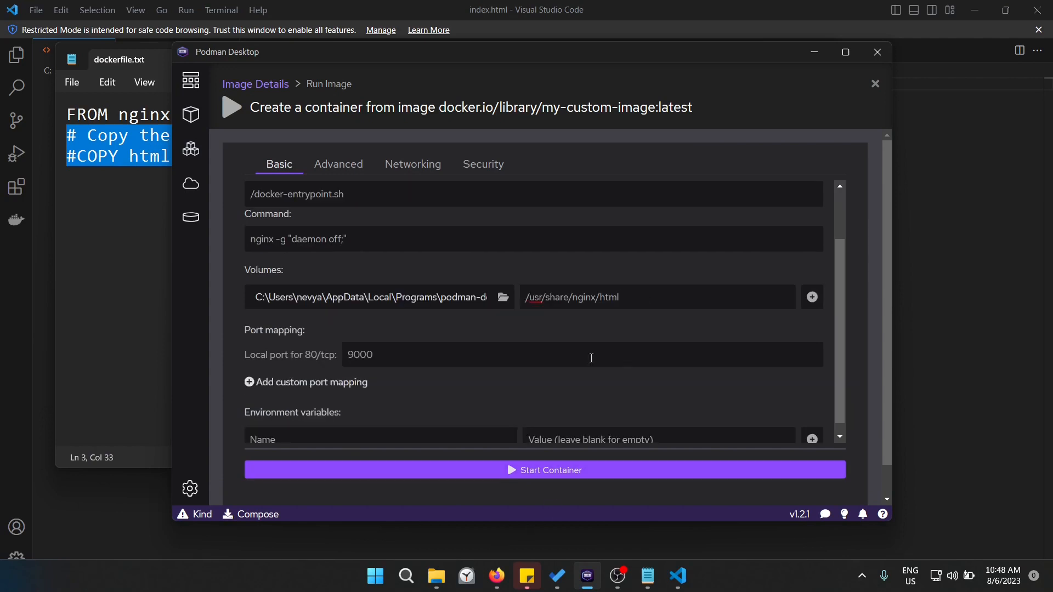
Step: Launch the container and enter a shell from its details page
click(544, 470)
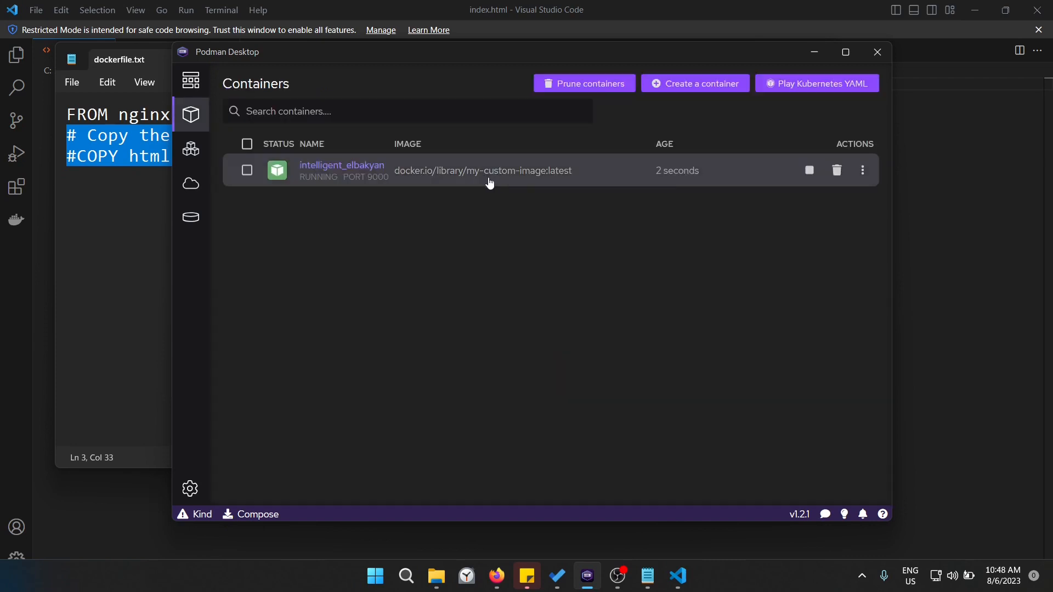
mouse_move(386, 183)
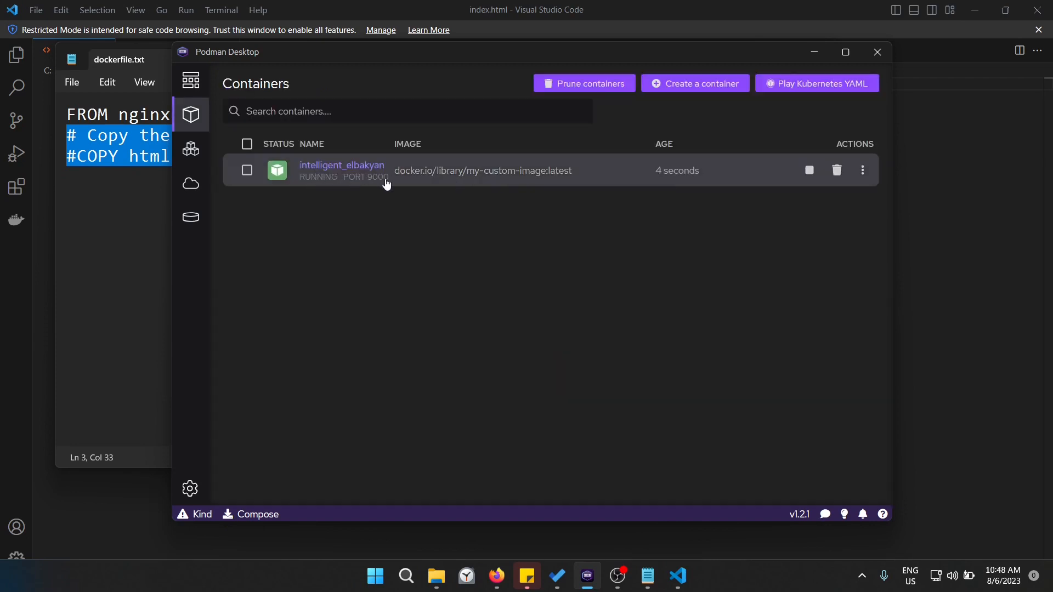
click(342, 165)
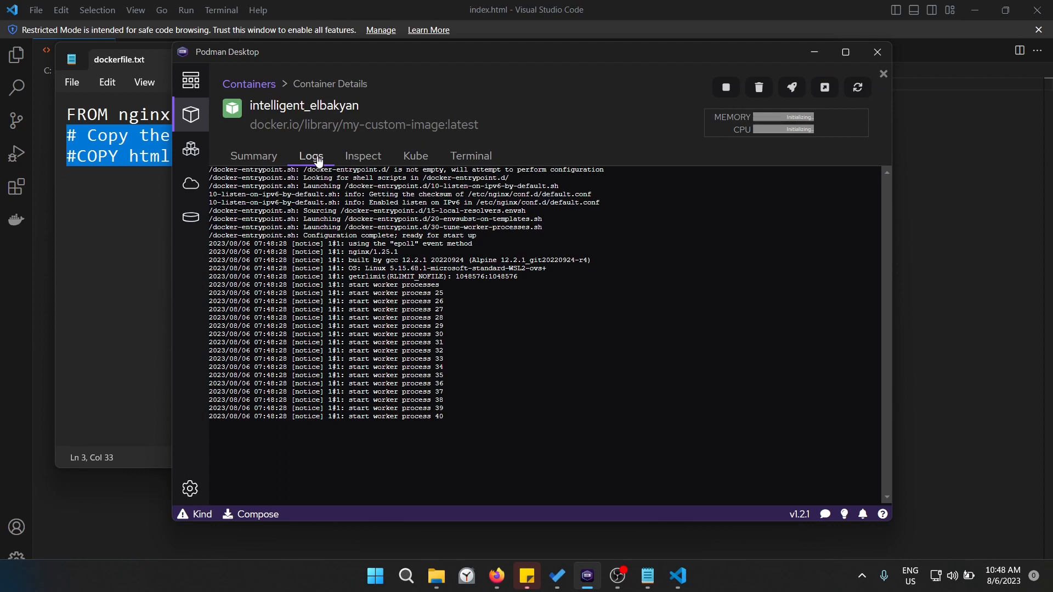
mouse_move(479, 161)
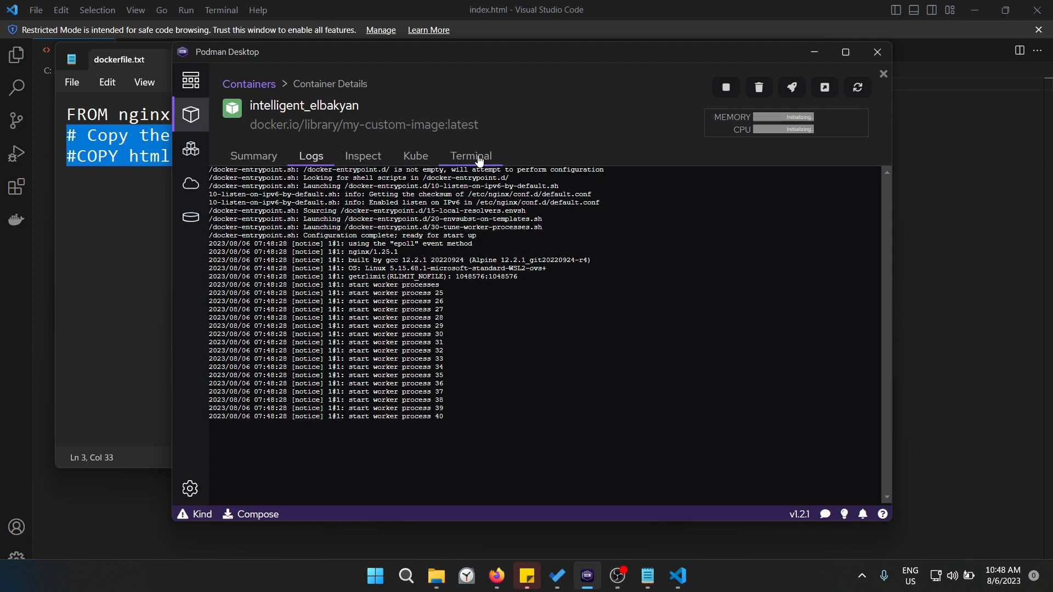
click(471, 156)
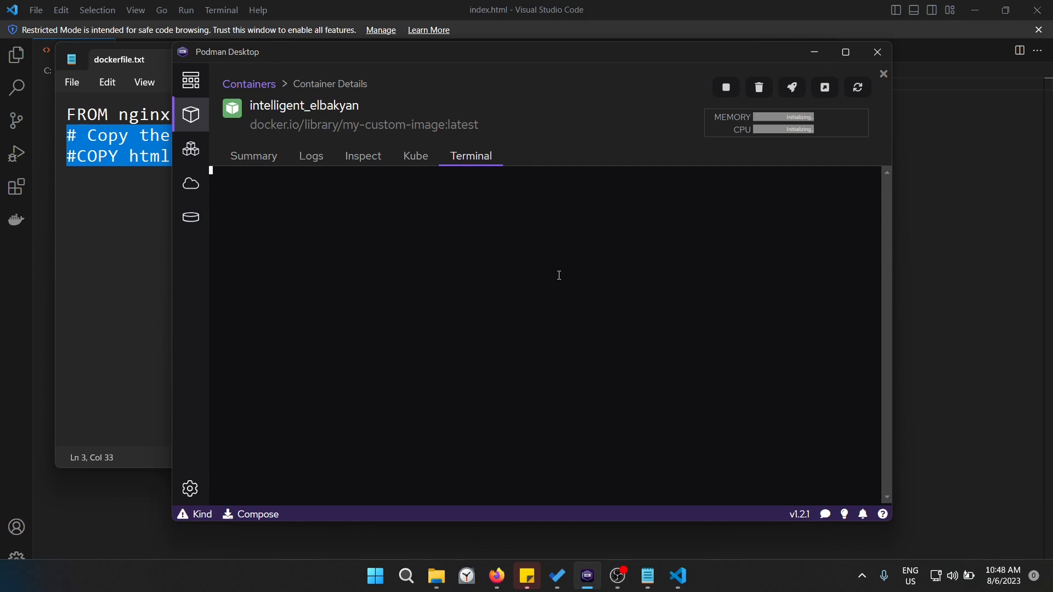
Step: List /usr/share/nginx/html and cat index.html inside the container
text(ls)
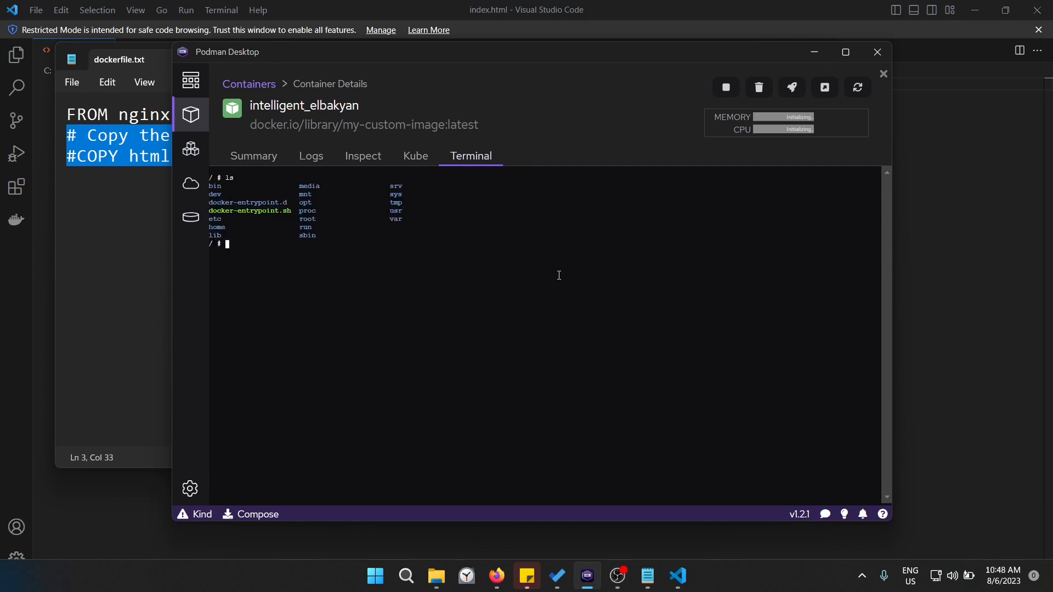
text(cd /)
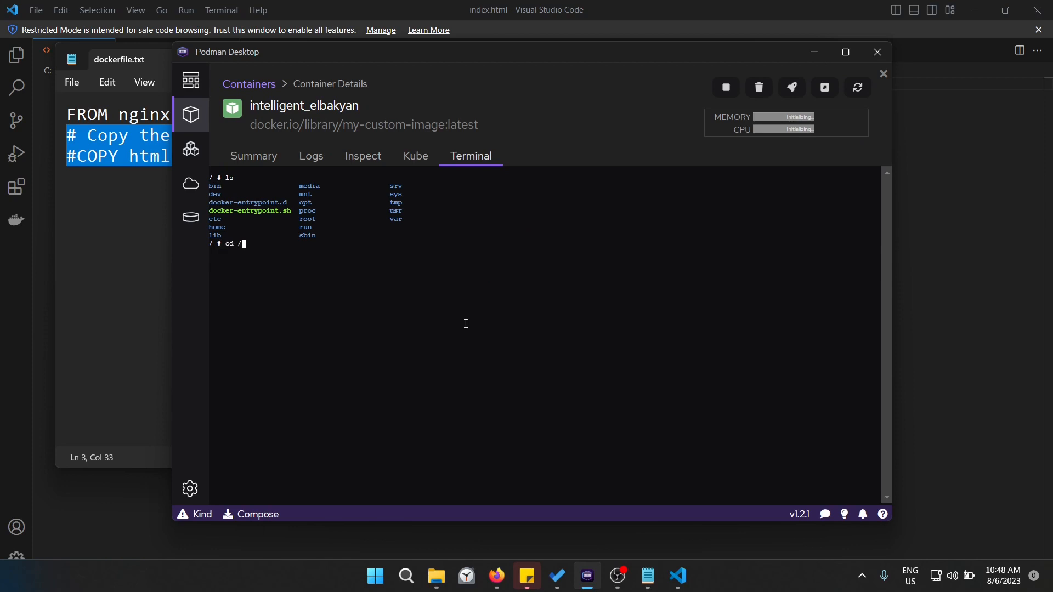
text(usr/share/nginx/html/)
text(ls)
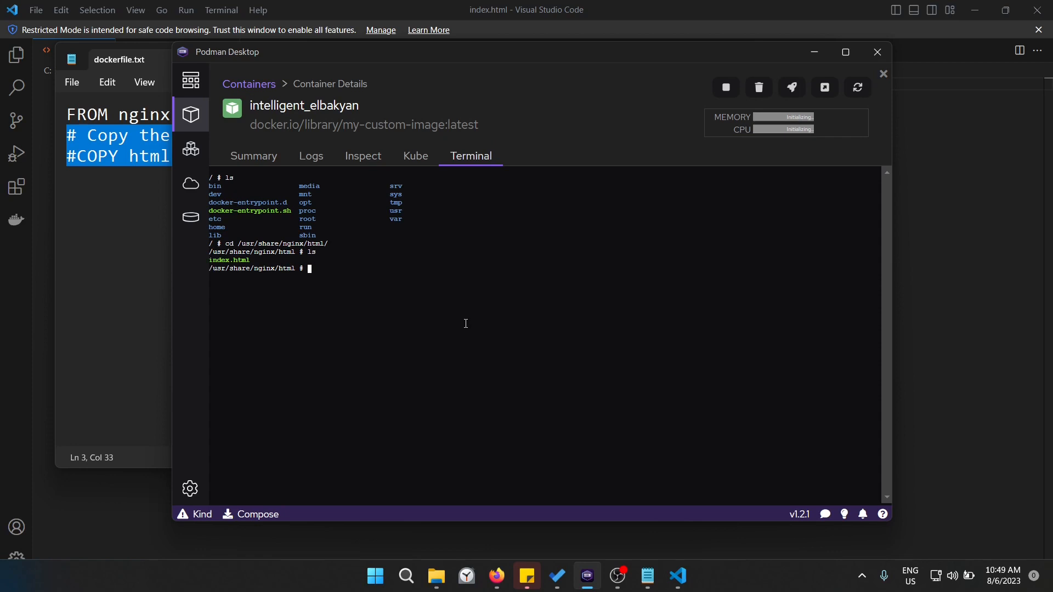
text(cat)
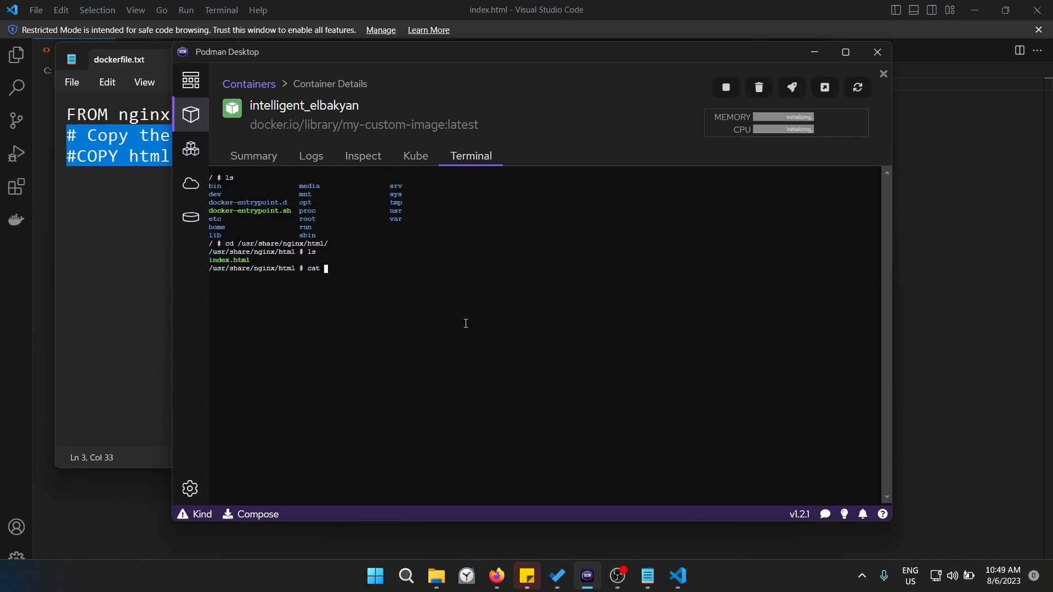
text(index.html)
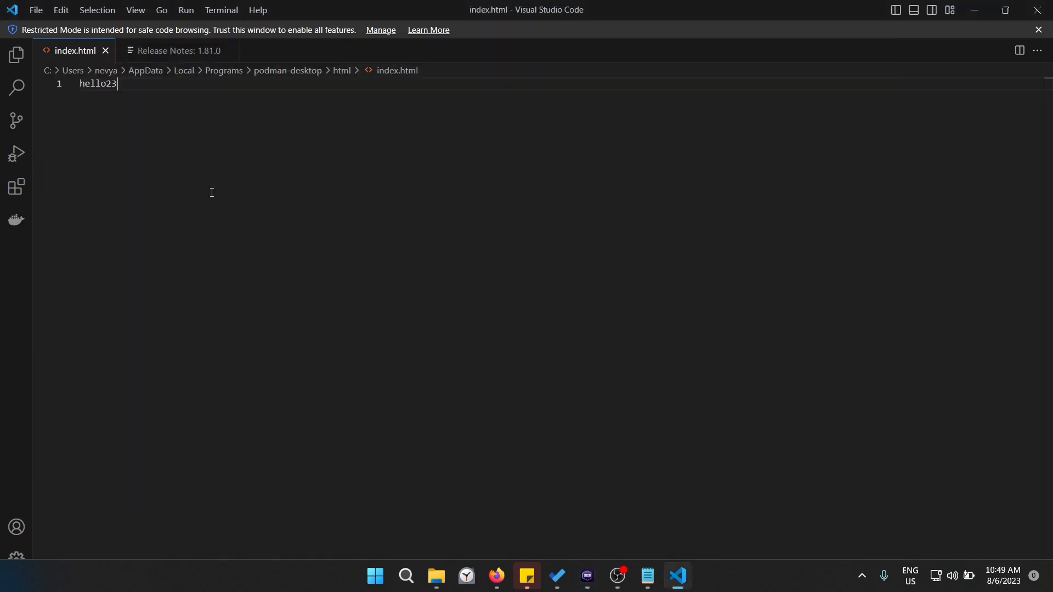
mouse_move(203, 202)
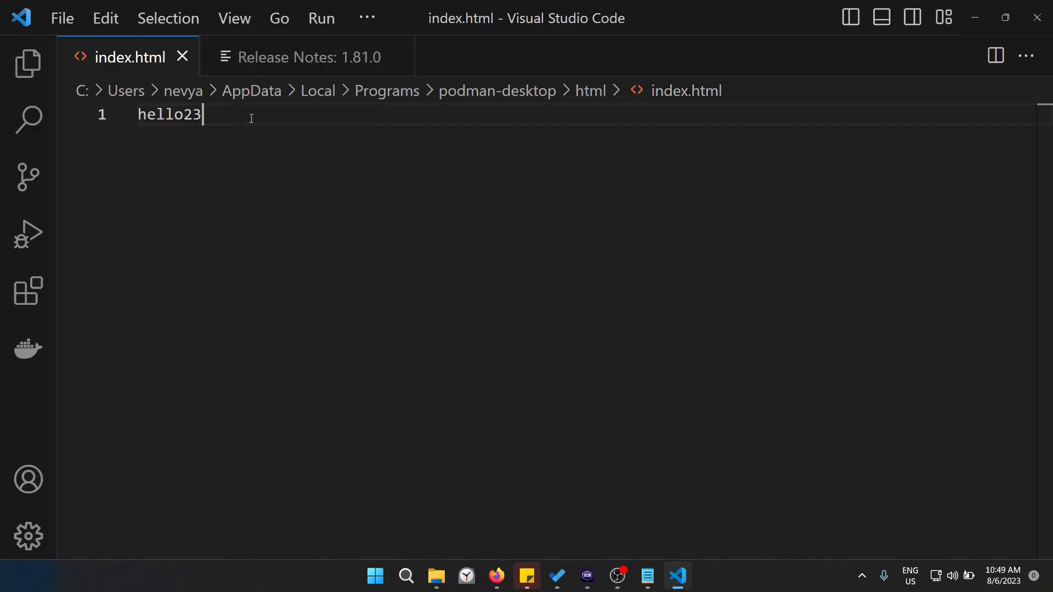
Step: Edit the text of index.html in the host html folder in VS Code
click(587, 576)
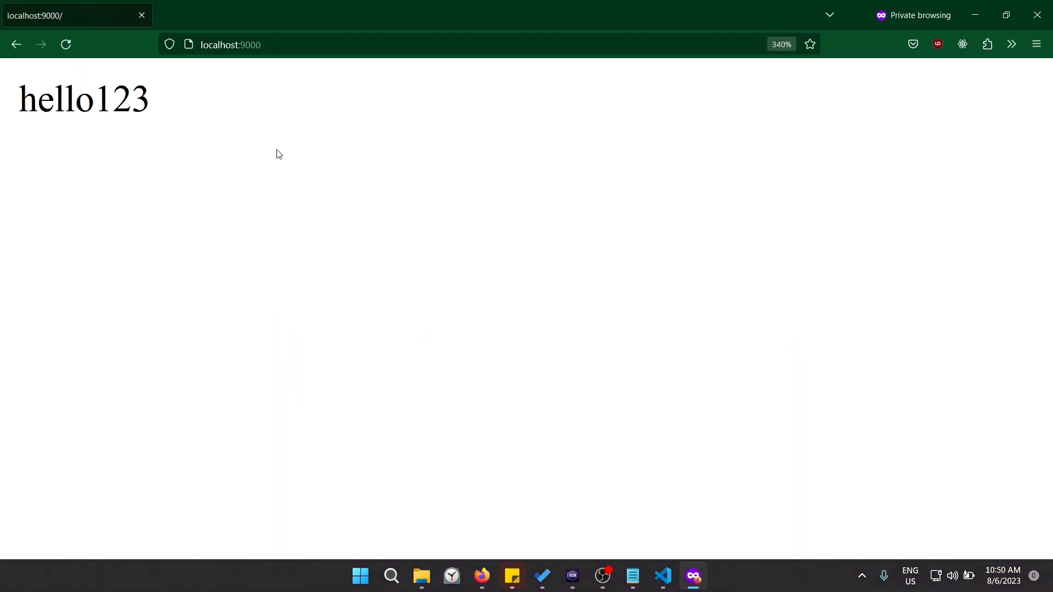
Step: Check that localhost:9000 in Firefox serves the page text hello123
click(573, 575)
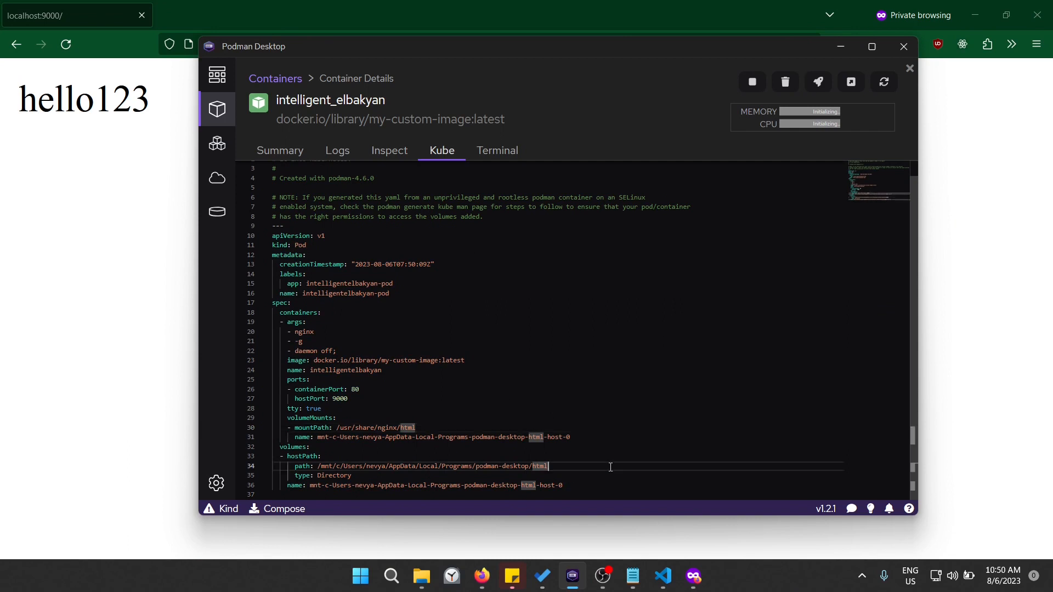
Step: Return to the Containers list via the breadcrumb
click(275, 79)
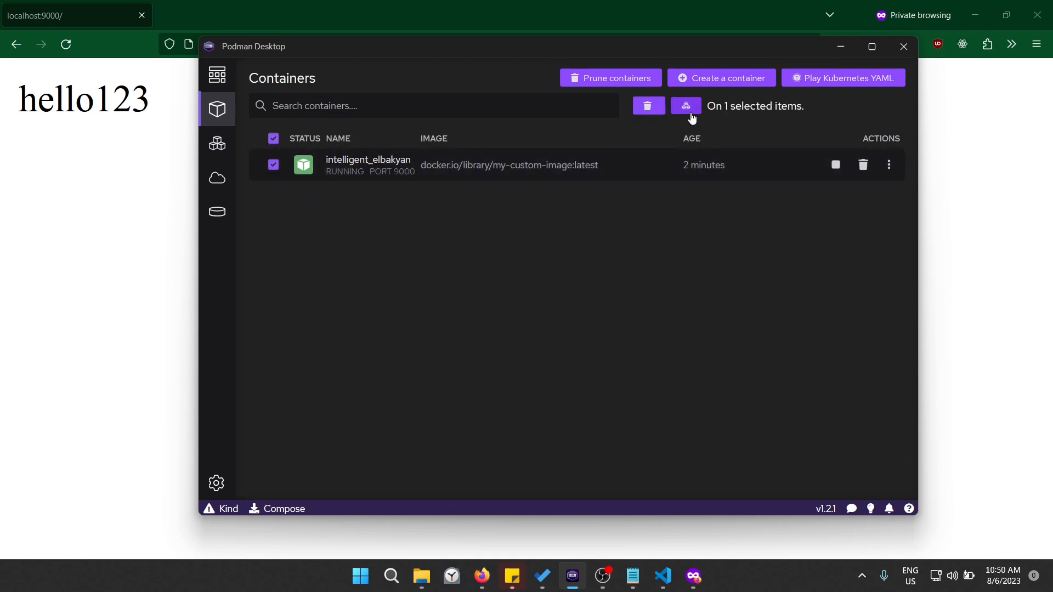
mouse_move(686, 105)
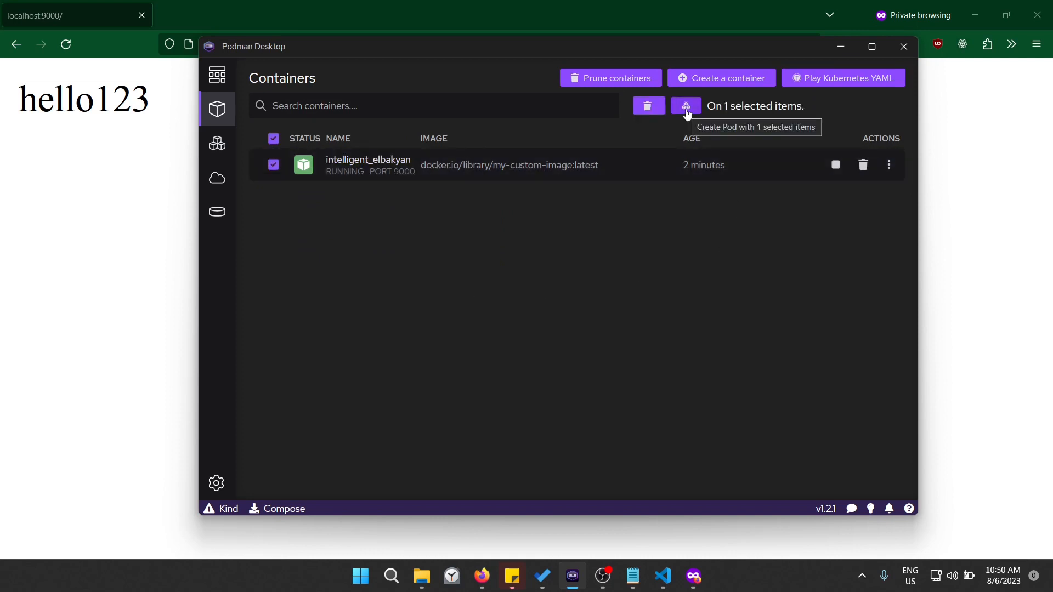
Step: Create the pod my-pod with the selected container and show its actions menu
click(686, 105)
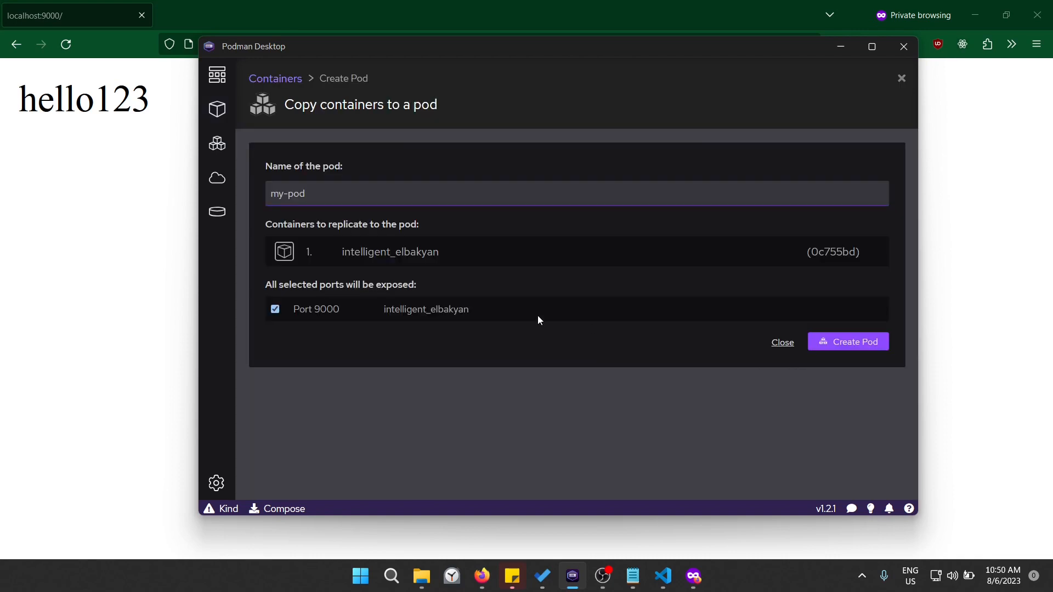
click(848, 342)
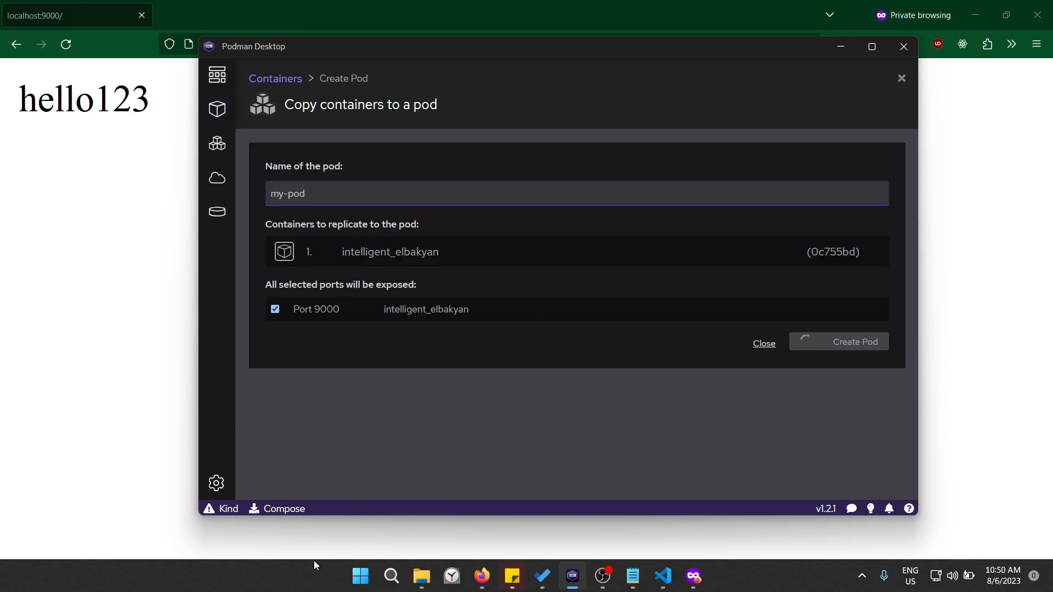
click(855, 341)
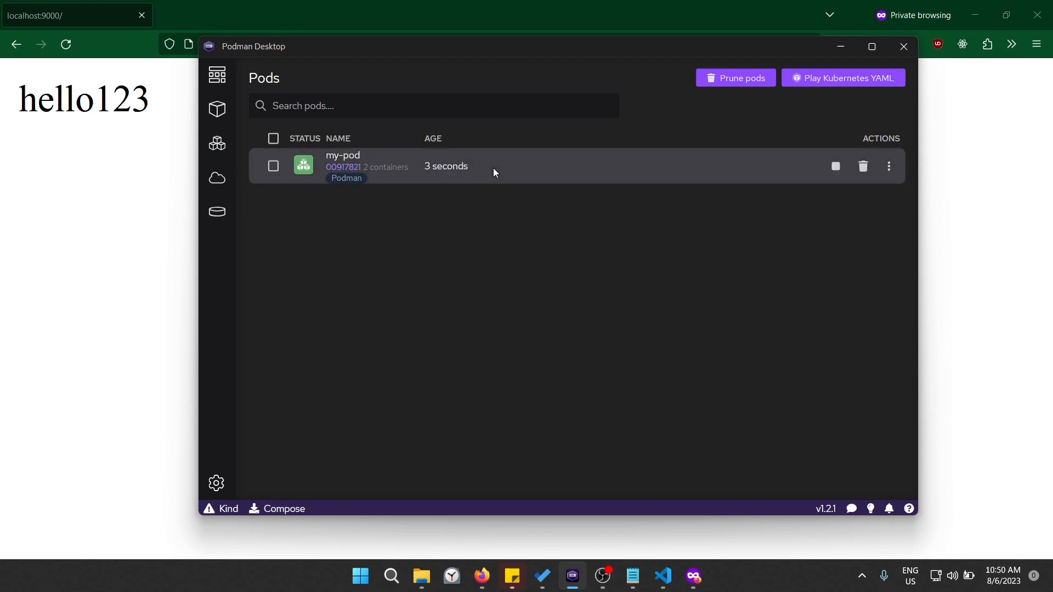
mouse_move(528, 184)
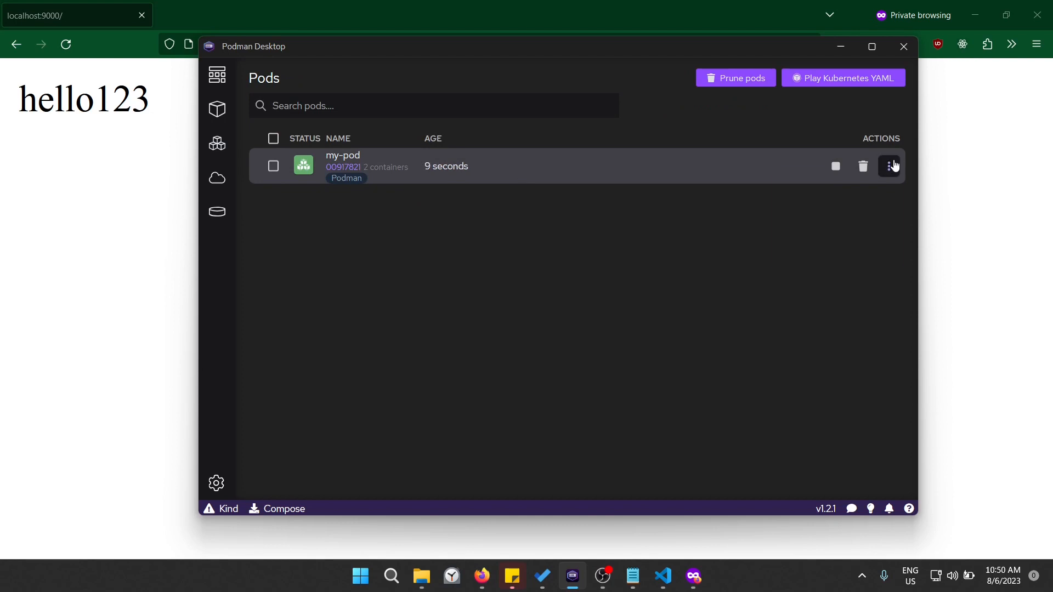
click(890, 165)
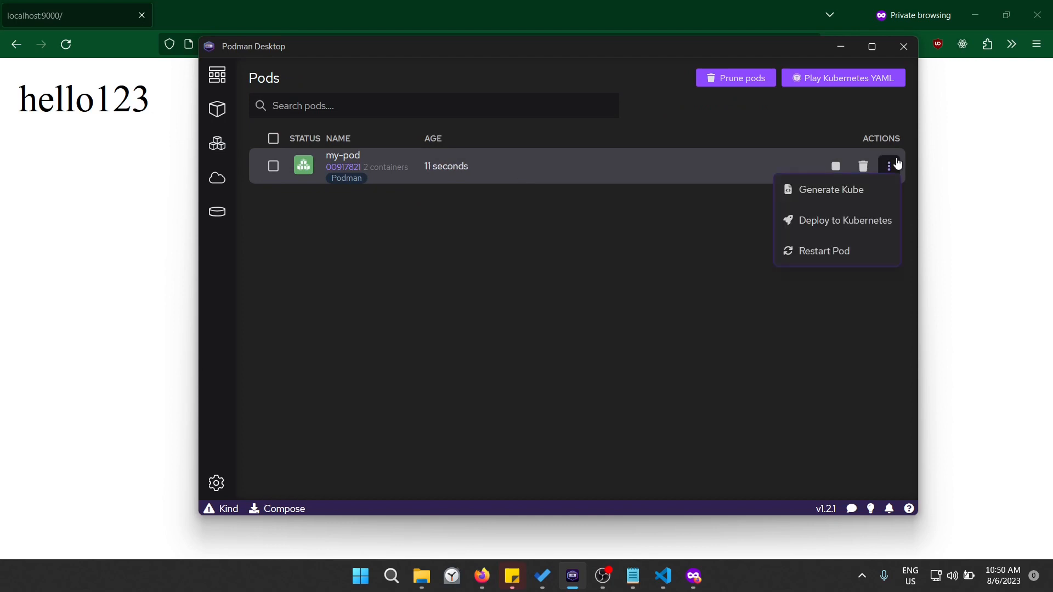
mouse_move(500, 171)
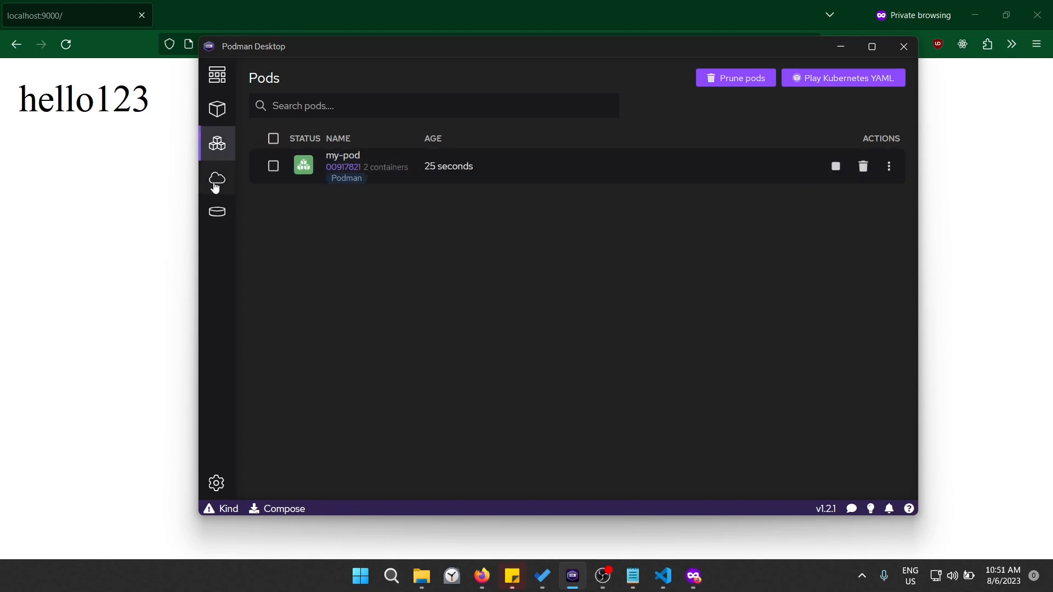
Step: Review the Images list, then go back to the dashboard showing Podman 4.5.1 running
click(217, 179)
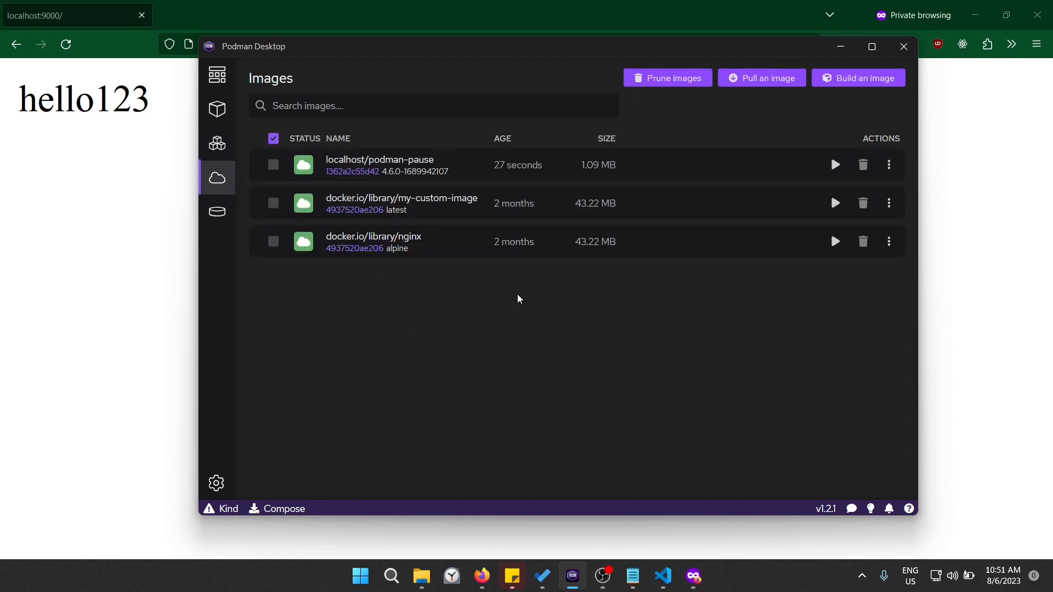
mouse_move(537, 256)
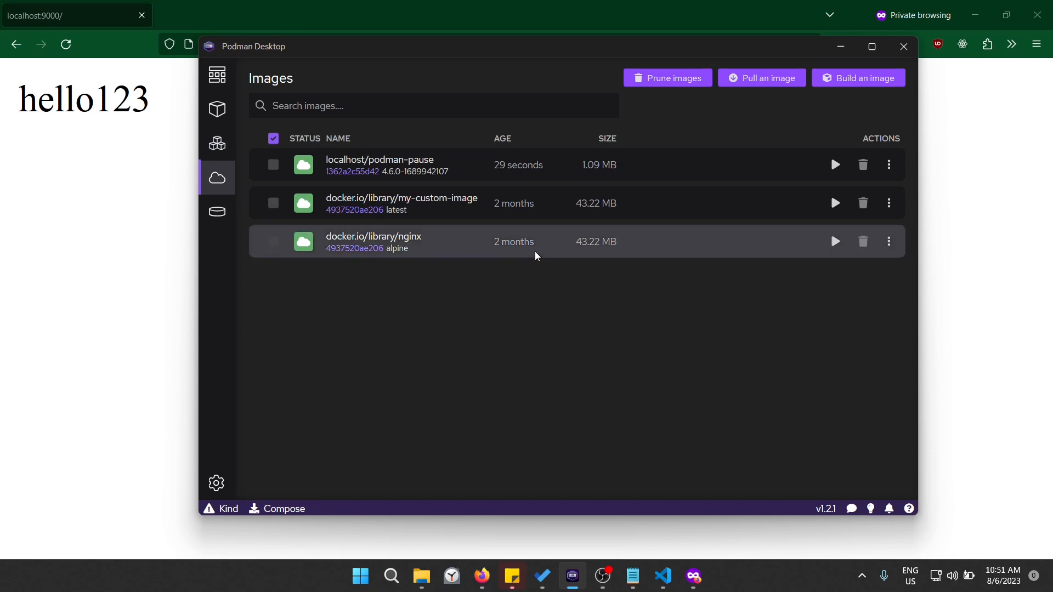
mouse_move(587, 299)
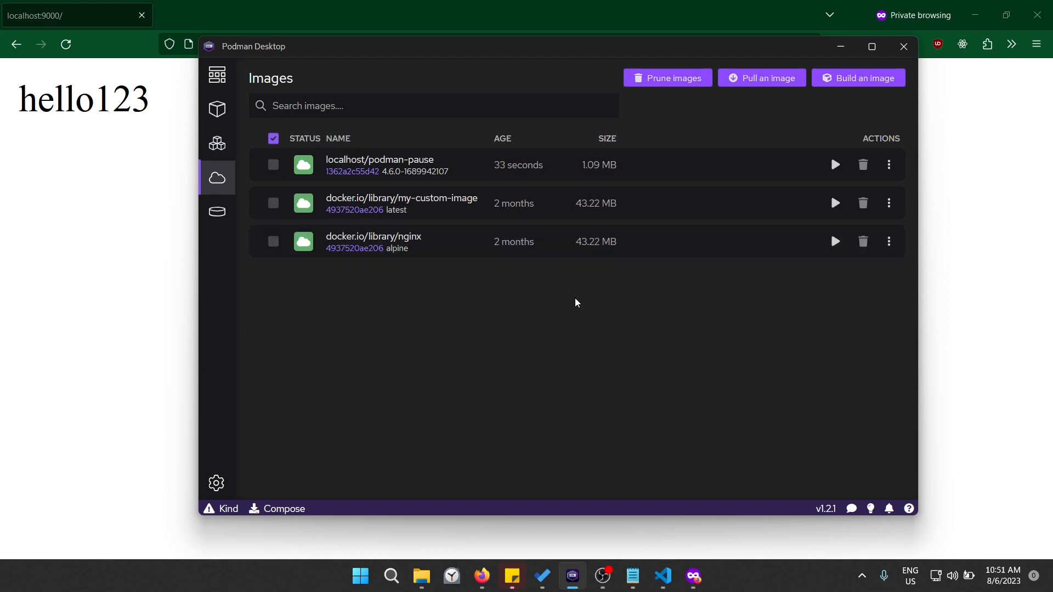
mouse_move(504, 272)
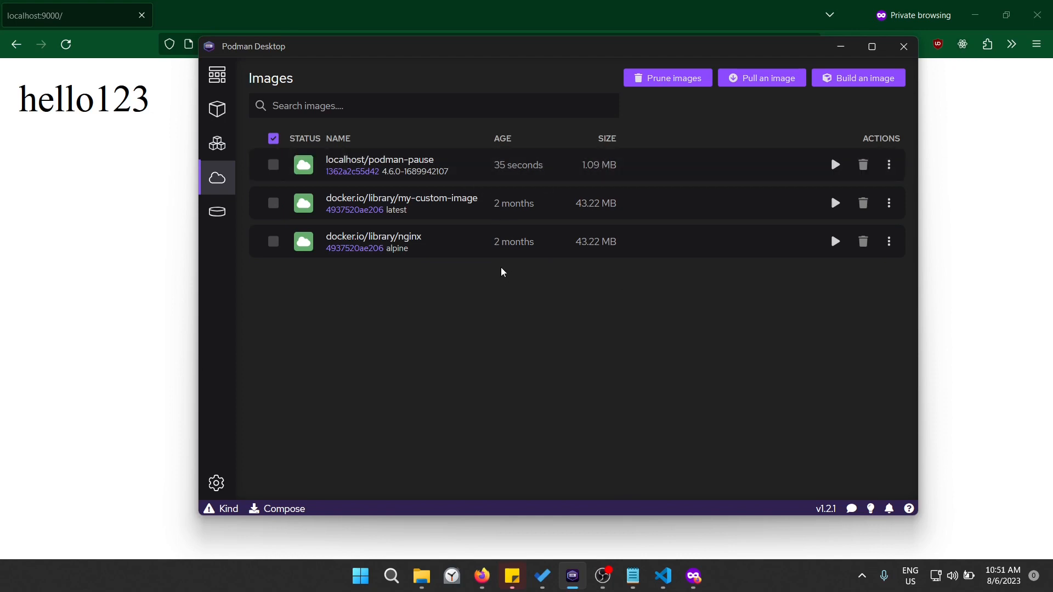
mouse_move(529, 227)
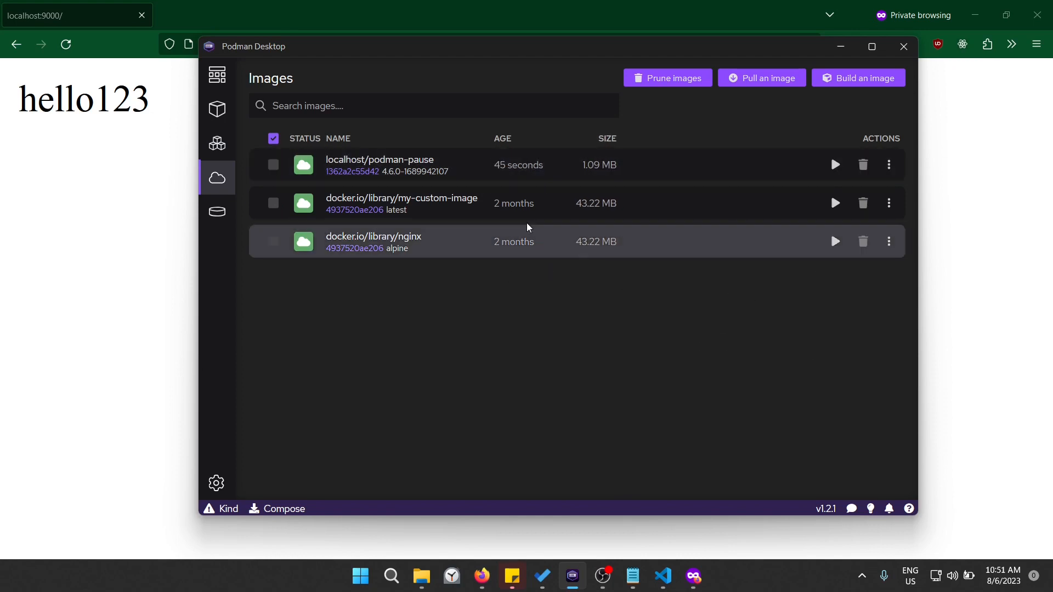
mouse_move(469, 322)
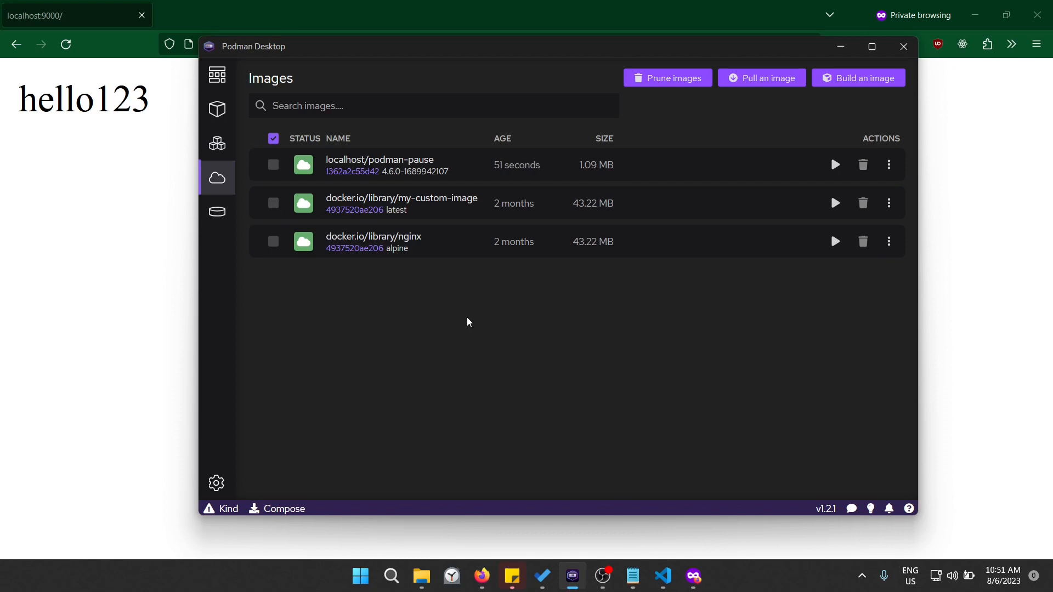
mouse_move(596, 310)
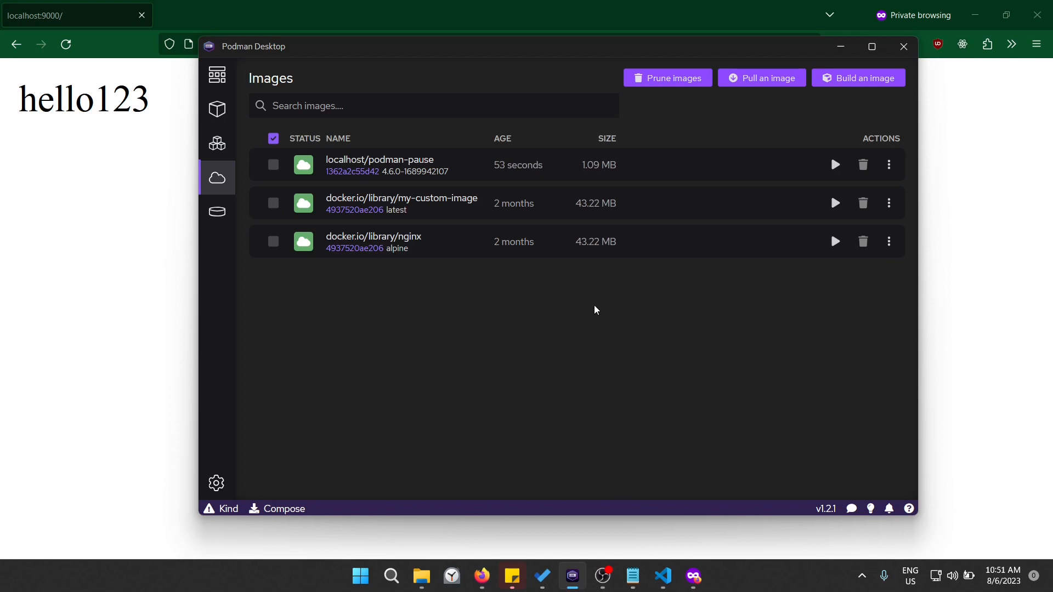
click(217, 74)
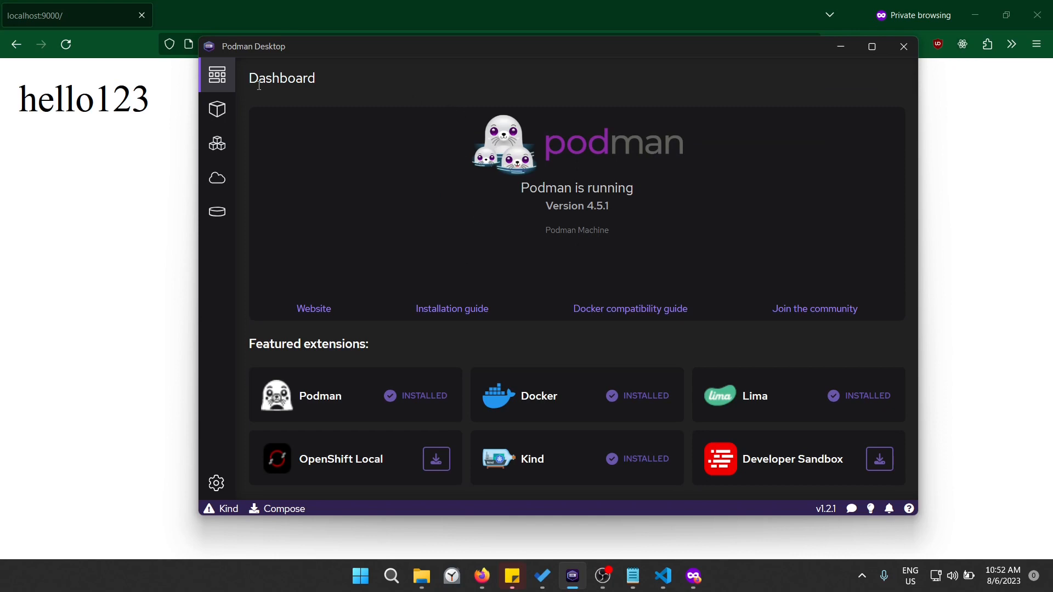
click(217, 110)
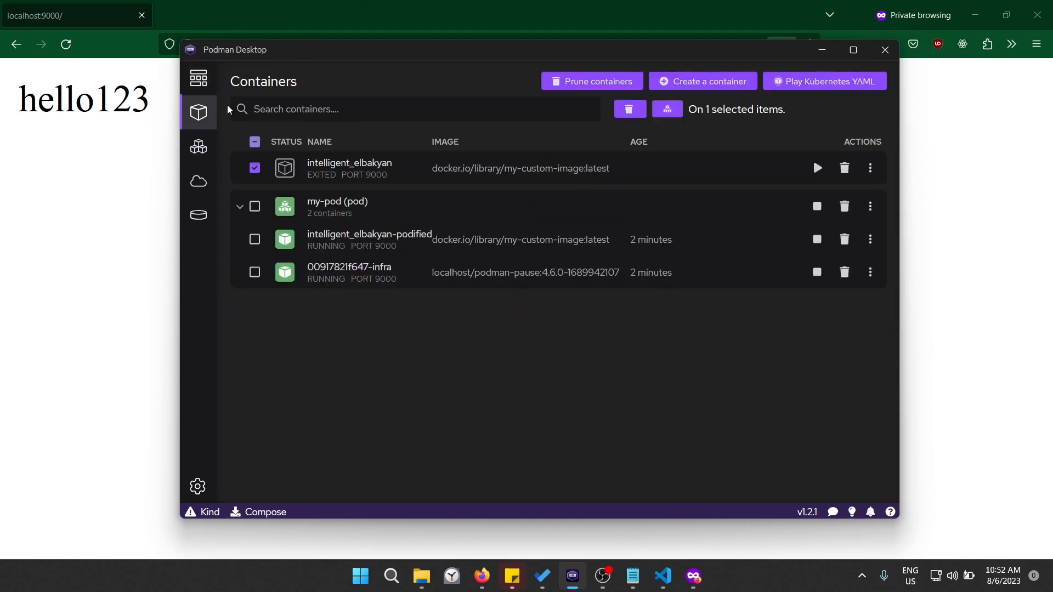
mouse_move(501, 355)
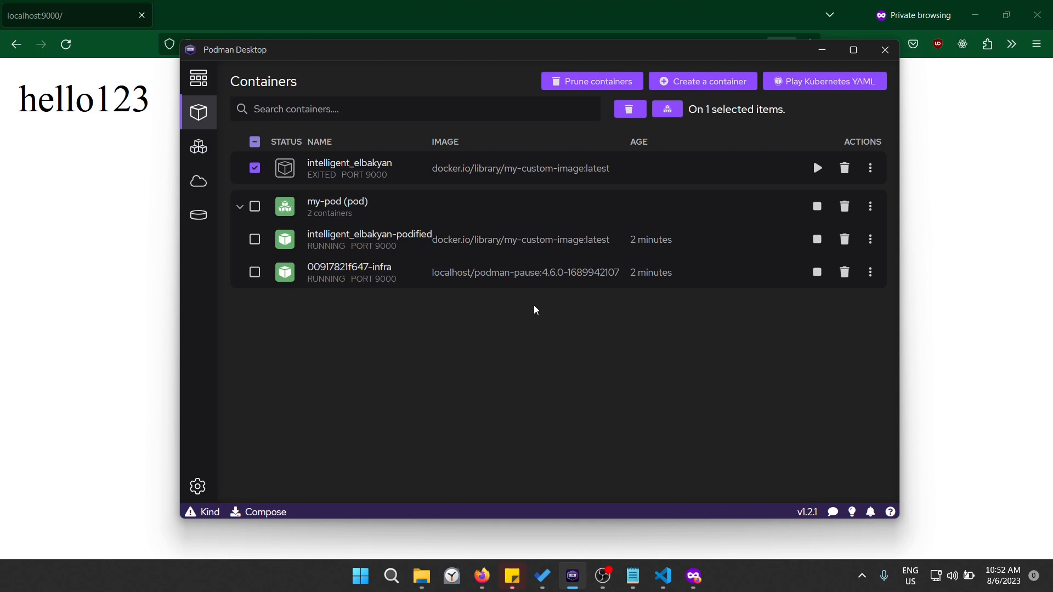
mouse_move(491, 176)
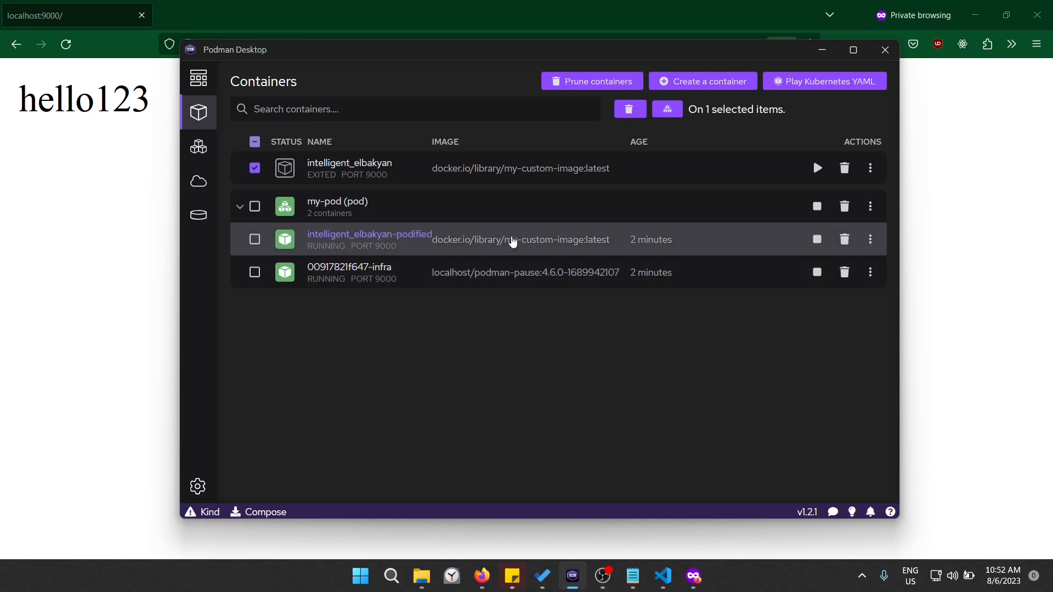
click(198, 79)
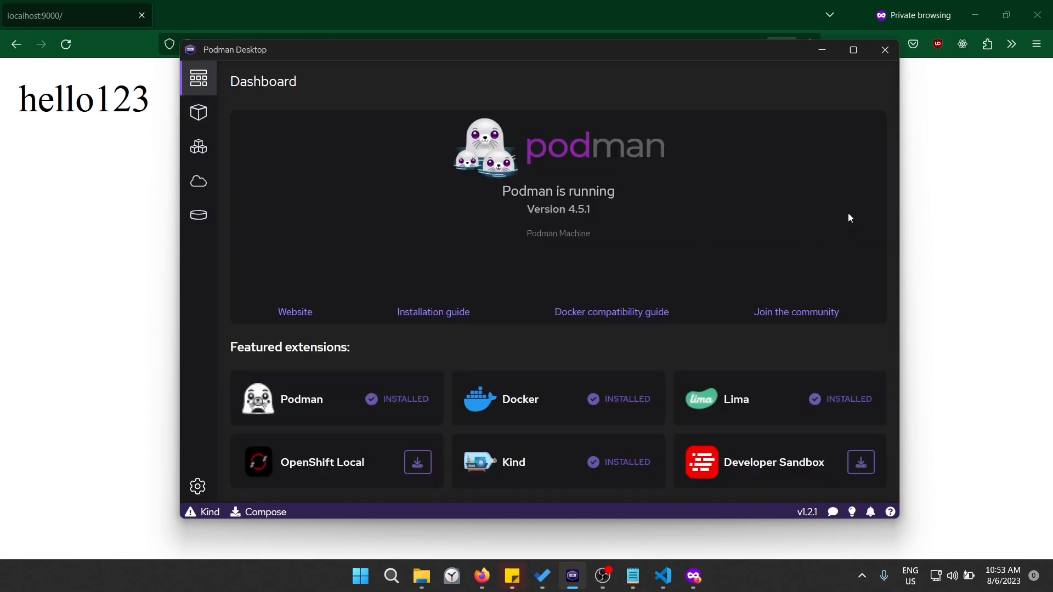
mouse_move(785, 204)
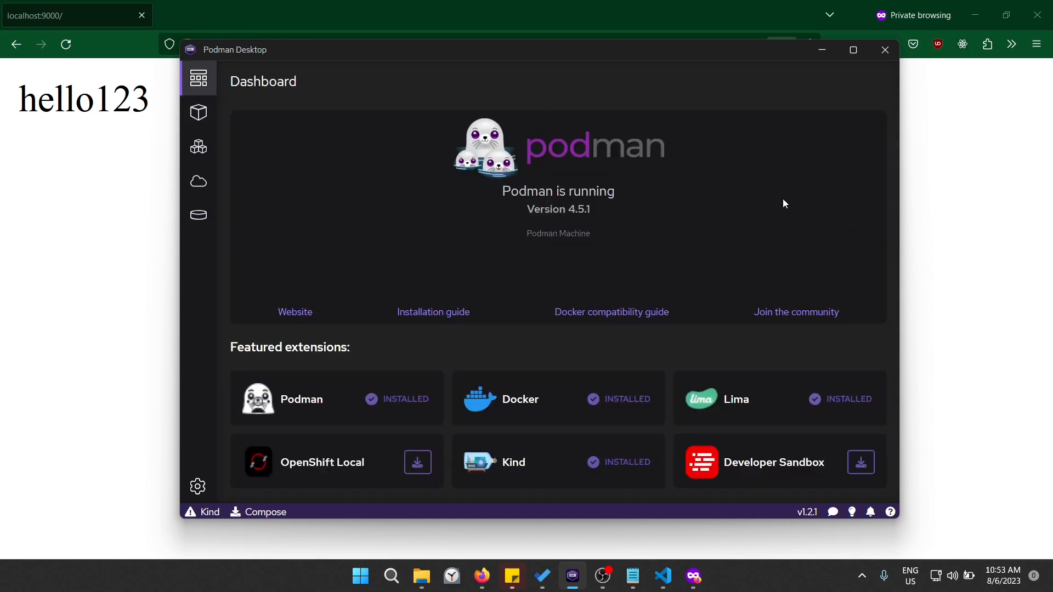